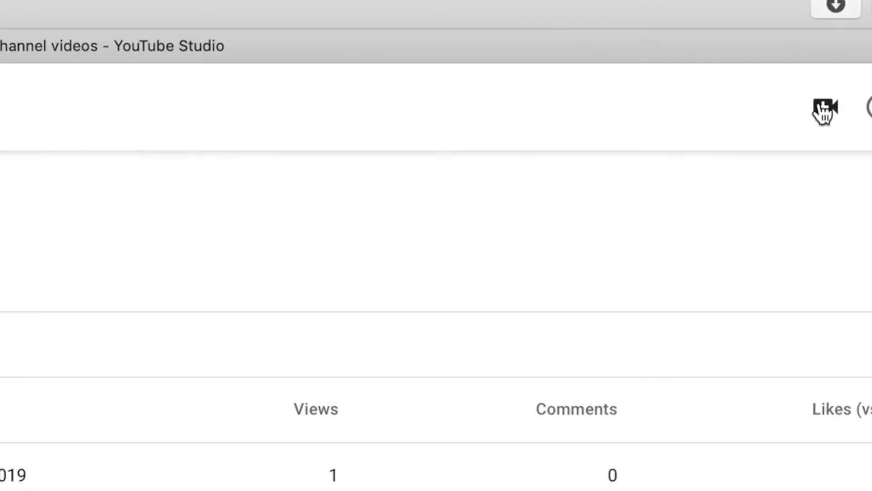
Open the Create menu showing upload video, go live and create post options
click(826, 107)
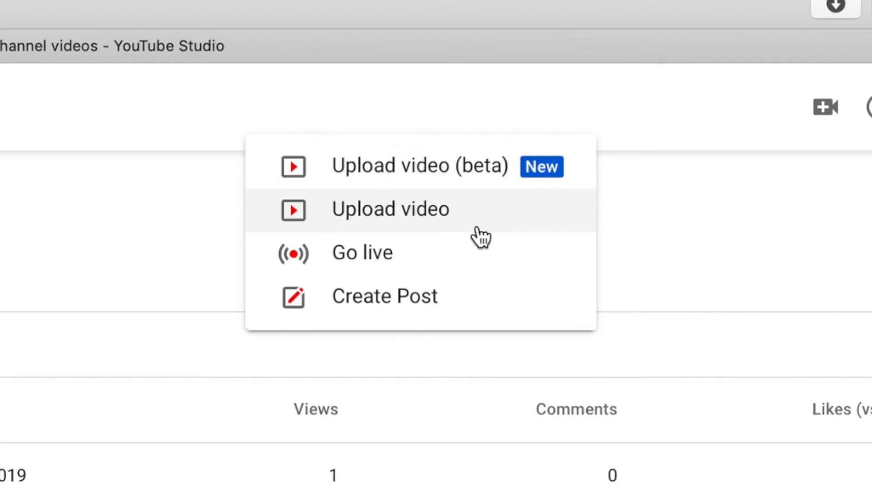
mouse_move(351, 223)
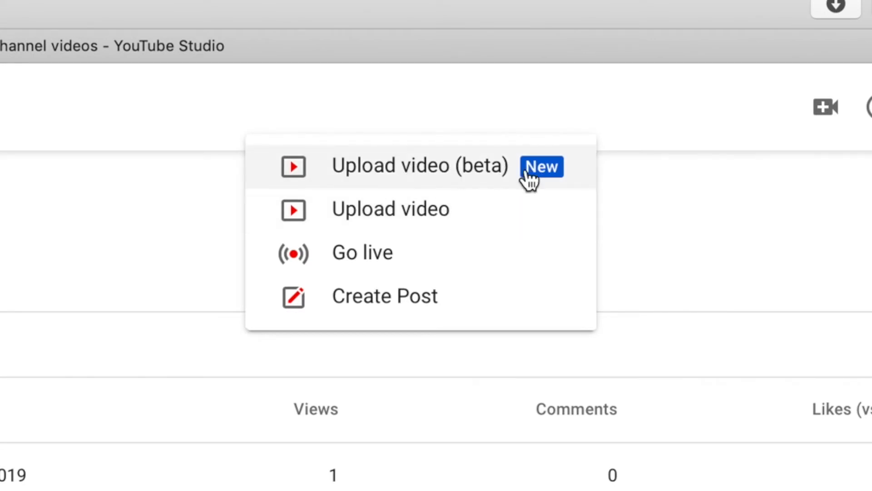
mouse_move(500, 213)
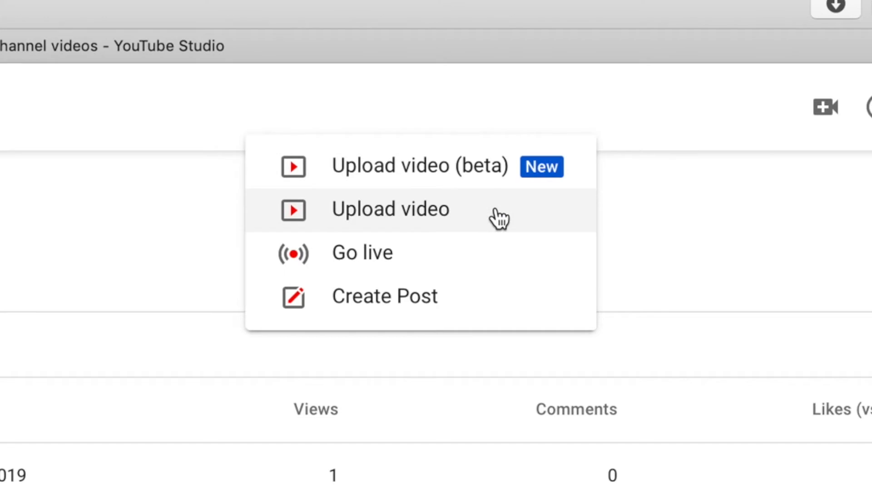
mouse_move(410, 173)
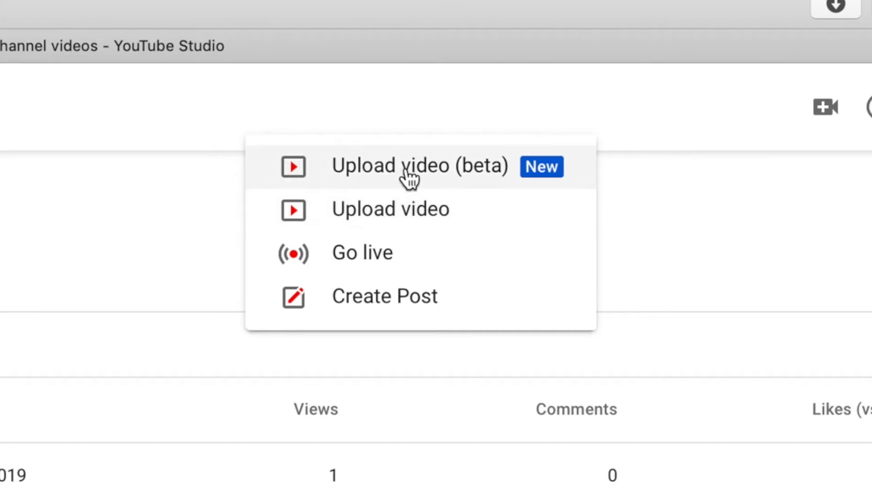
mouse_move(377, 217)
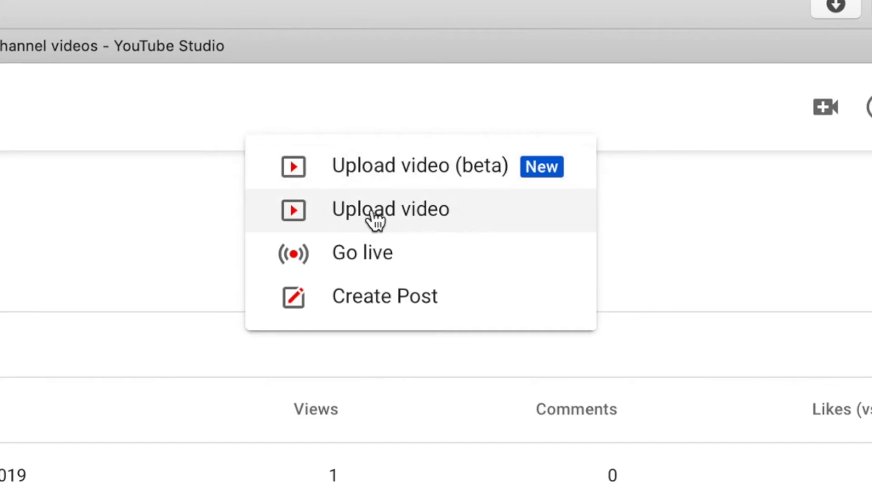
mouse_move(445, 228)
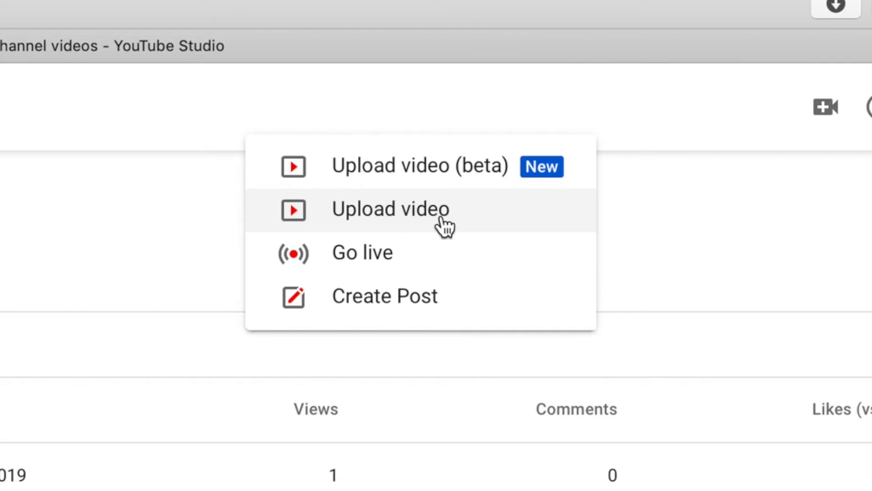
mouse_move(448, 216)
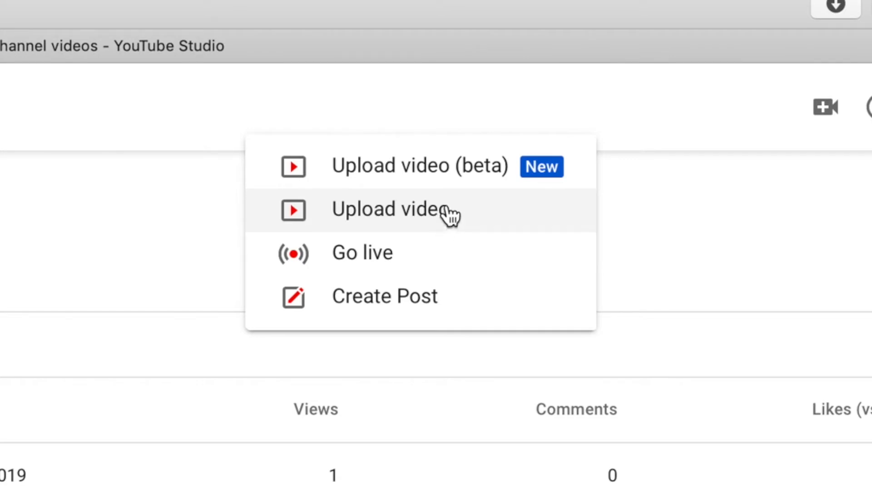
mouse_move(372, 167)
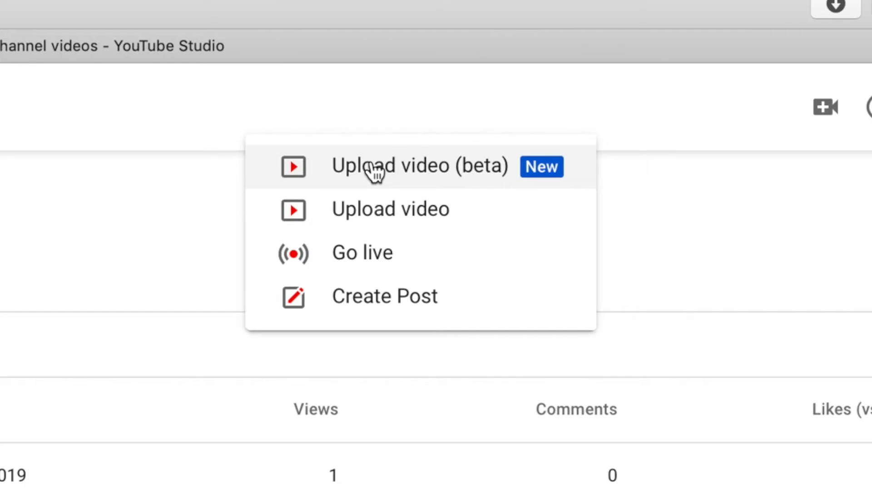
Upload the COPPA tutorial .m4v file from the Desktop with the beta uploader
click(419, 166)
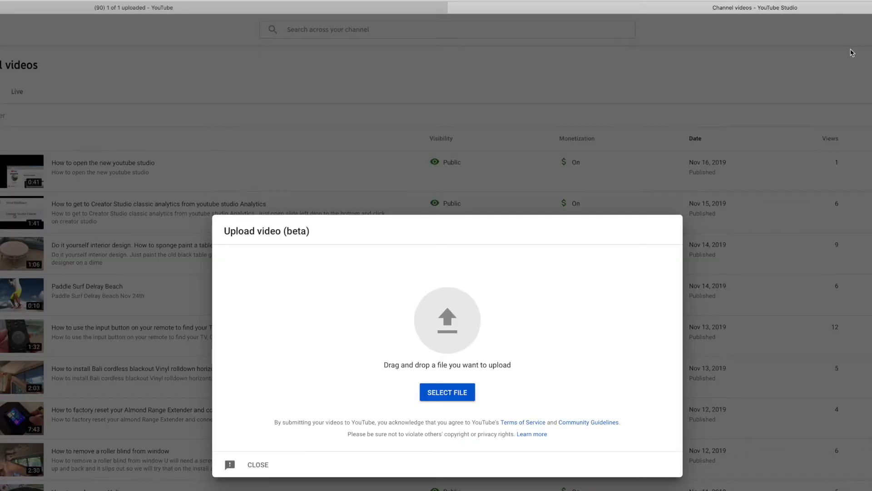
mouse_move(445, 321)
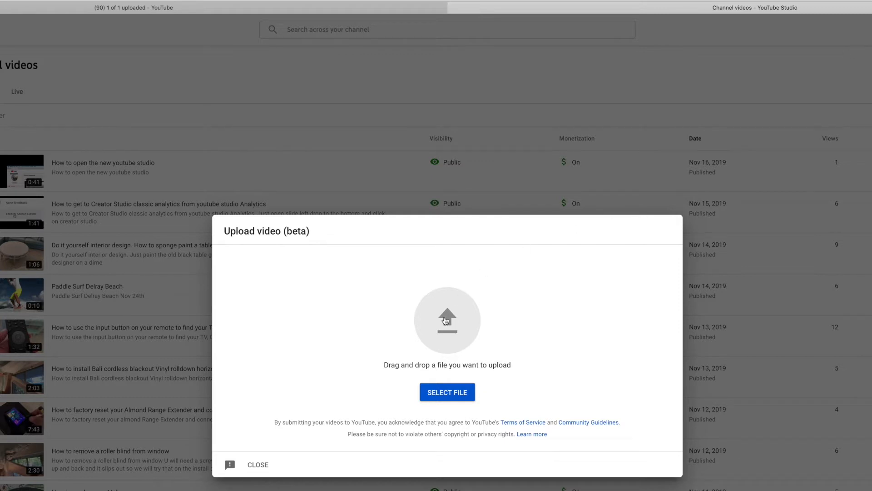
click(446, 391)
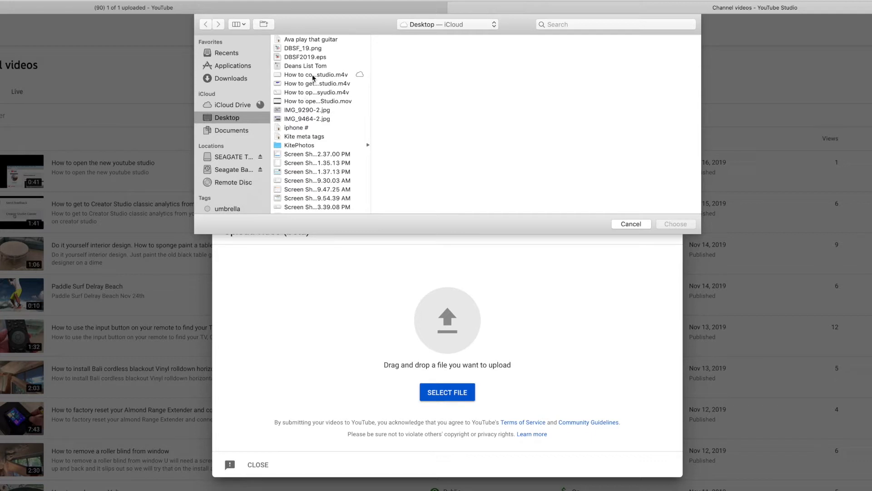
click(315, 75)
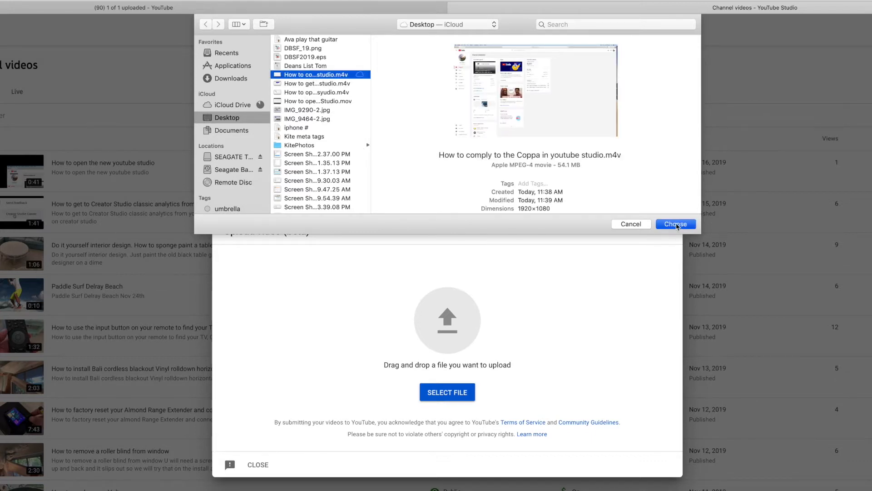
click(675, 223)
text(How to comply with the Children's Online Privacy Protection Act)
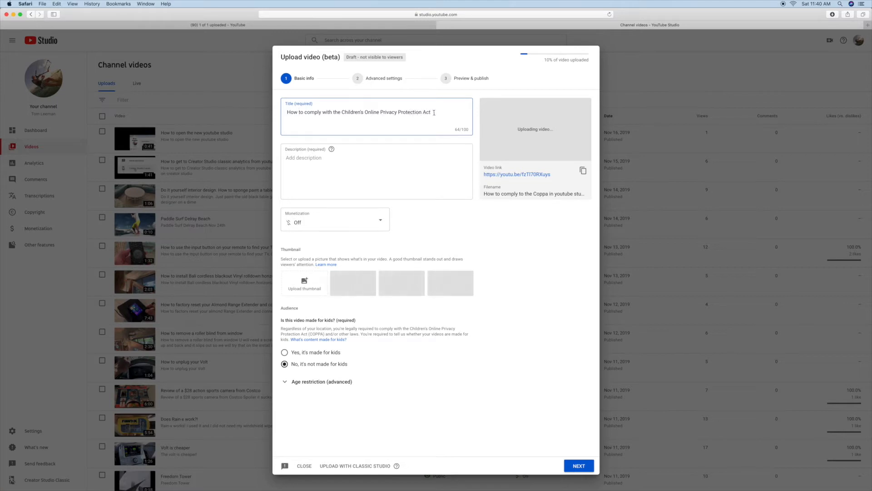
Write the description 'How to comply with the Children's Online Privacy Protection Act', then an upload note
triple_click(359, 112)
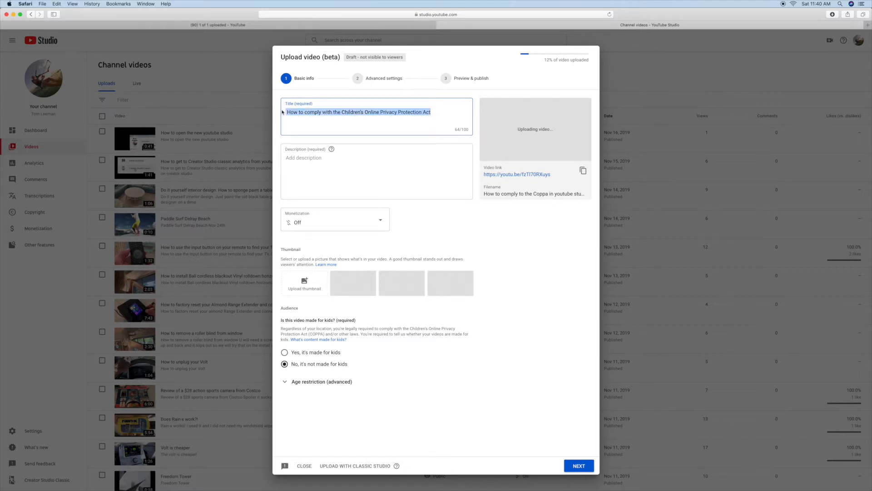
click(376, 171)
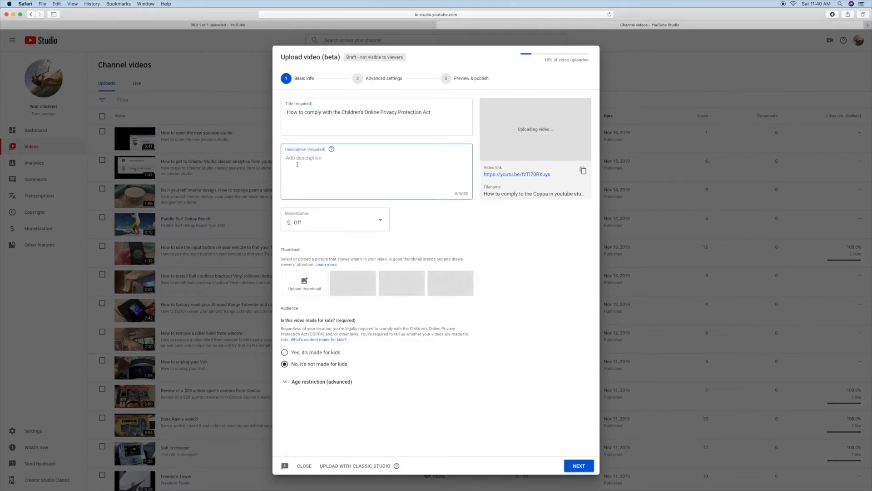
text(How to comply with the Children's Online Privacy Protection Act)
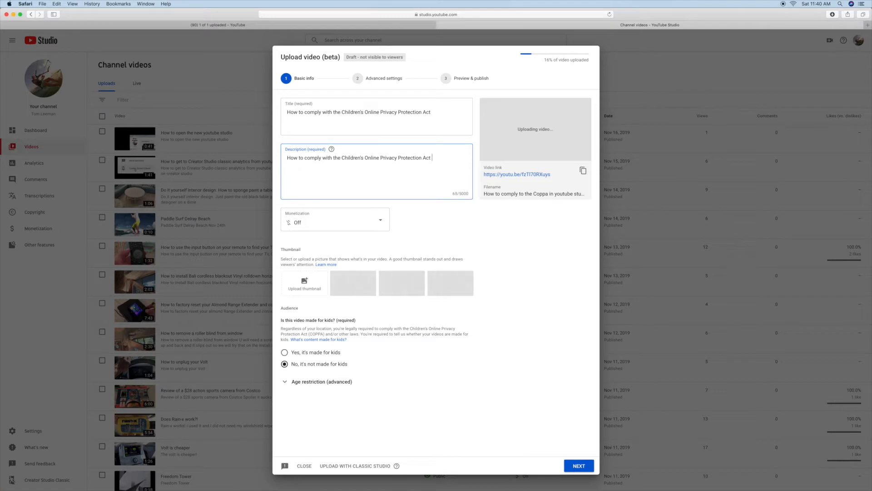
text(Upload)
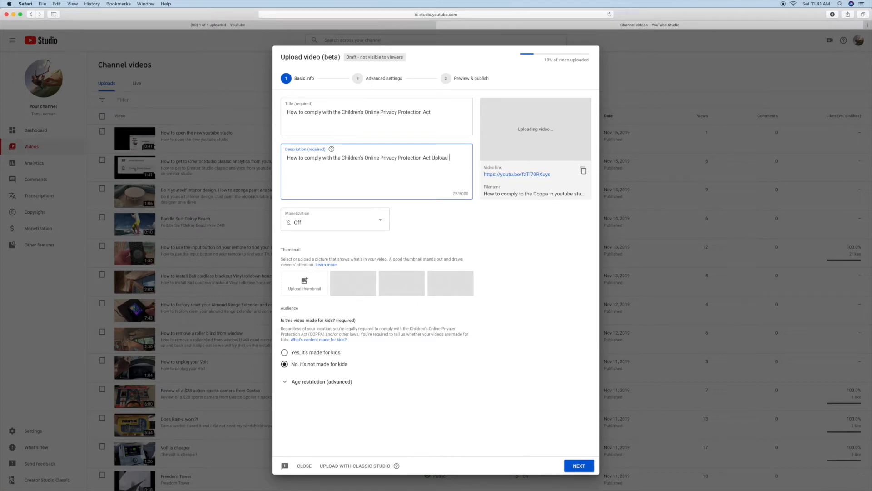
text(your)
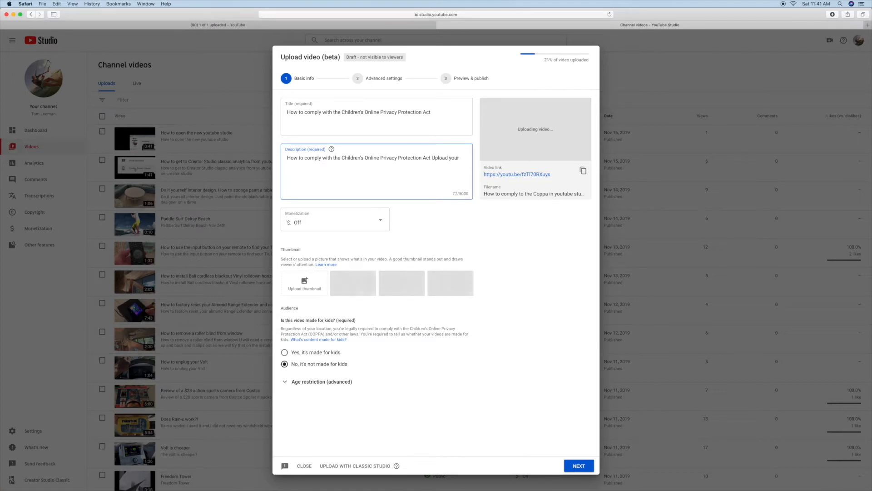
text(videos)
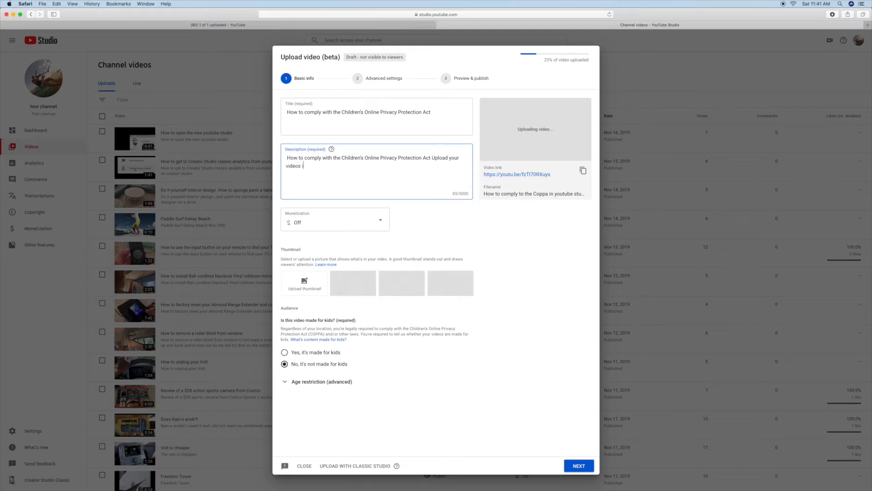
text(in the new)
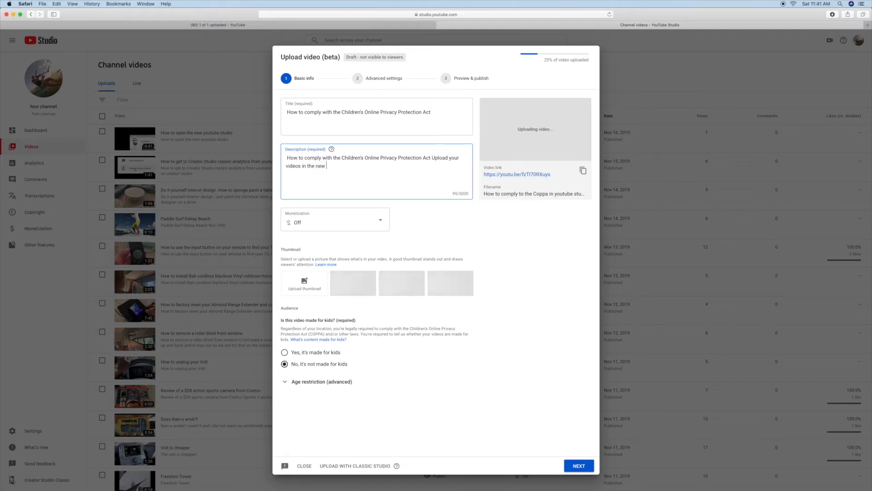
text(yout)
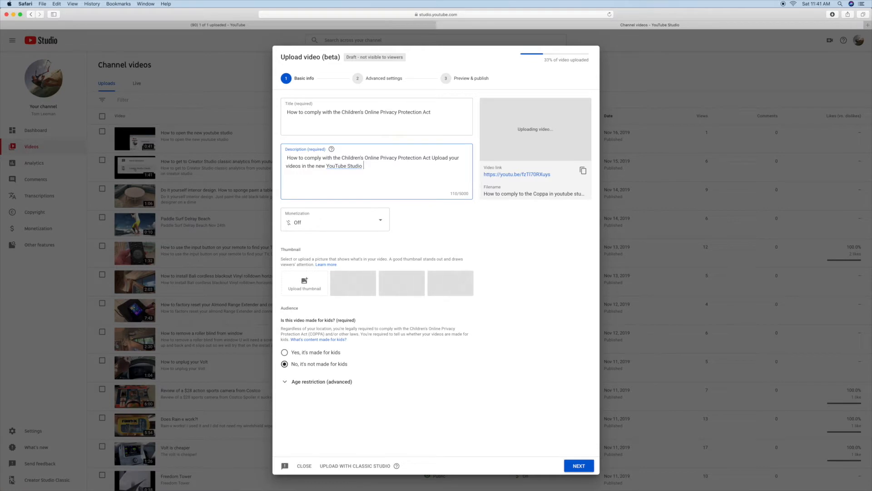
text(upload)
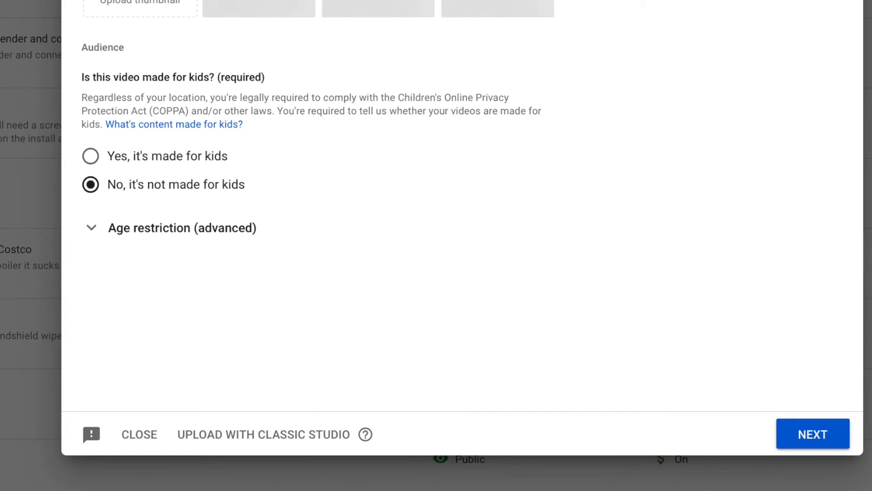
mouse_move(114, 197)
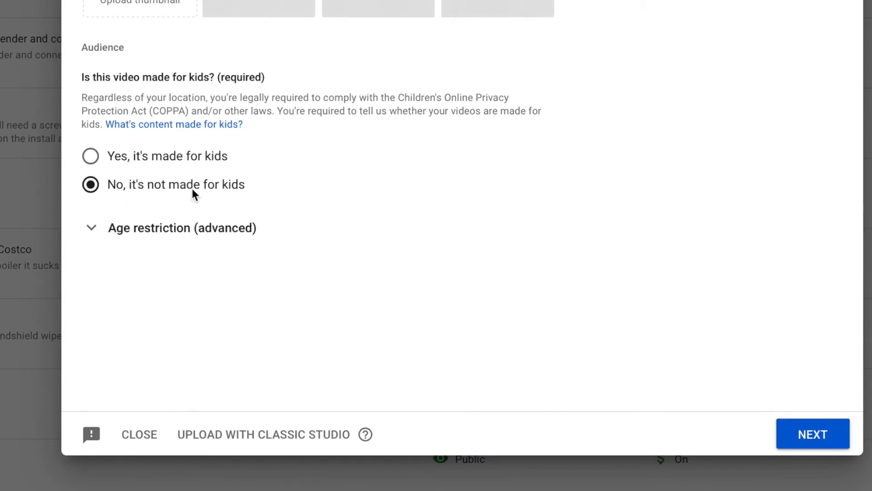
mouse_move(252, 194)
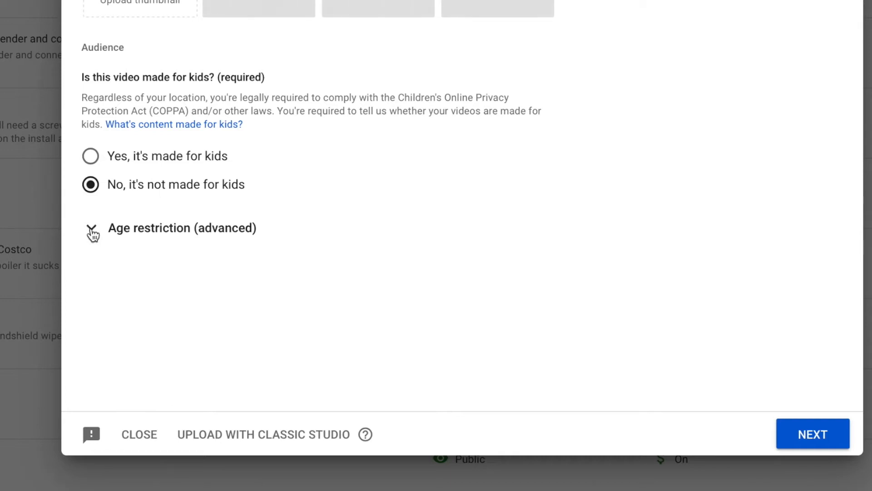
Expand Age restriction, keeping 'not made for kids' and 'don't restrict' selected
click(181, 228)
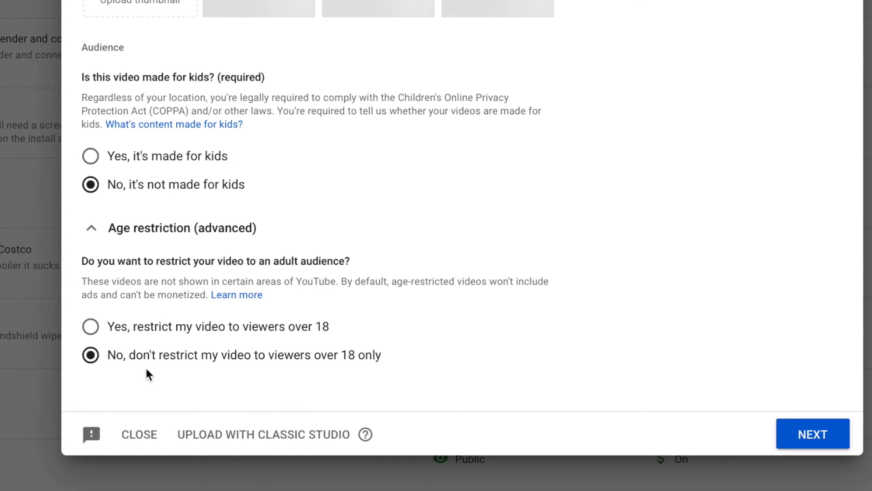
mouse_move(161, 376)
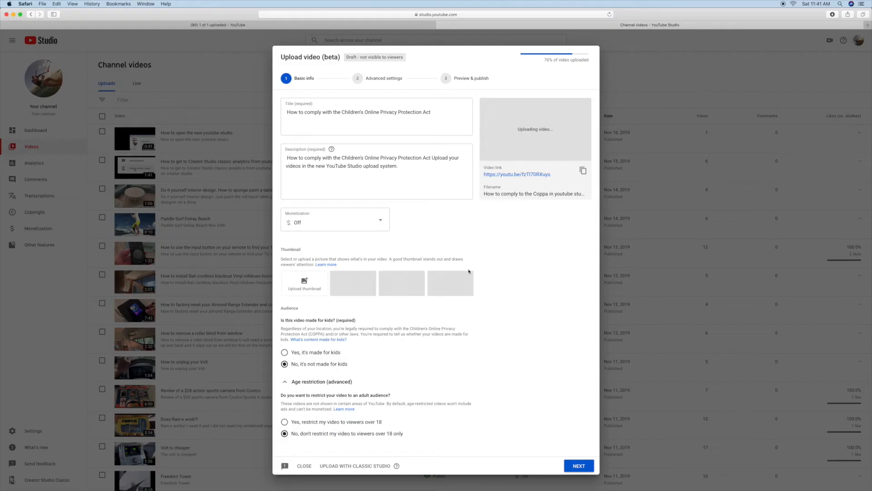
Set Monetization to On and confirm with Done
click(334, 222)
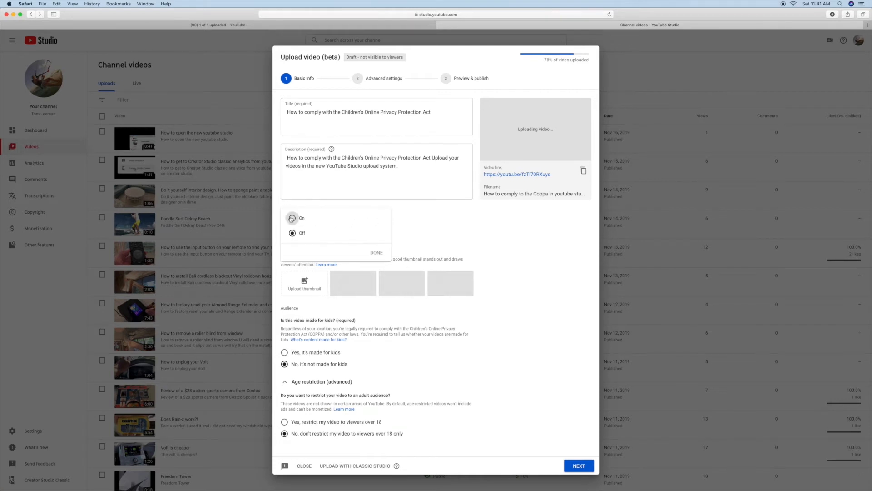
click(292, 218)
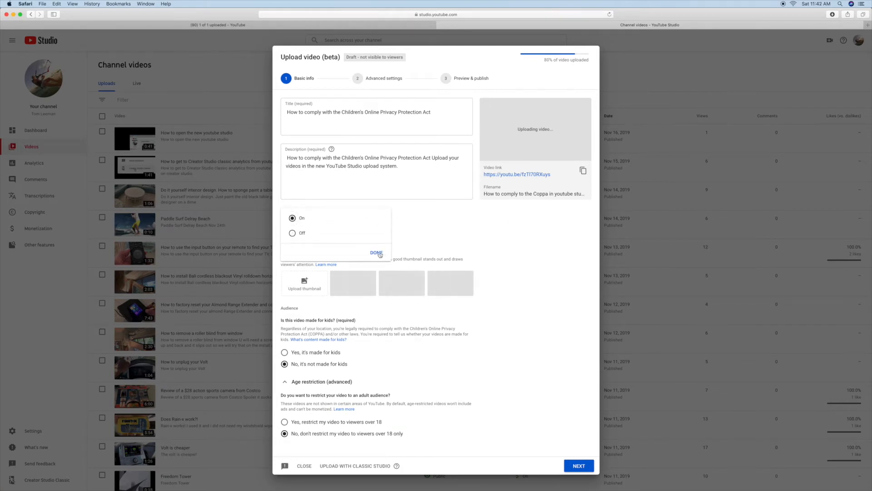
click(376, 252)
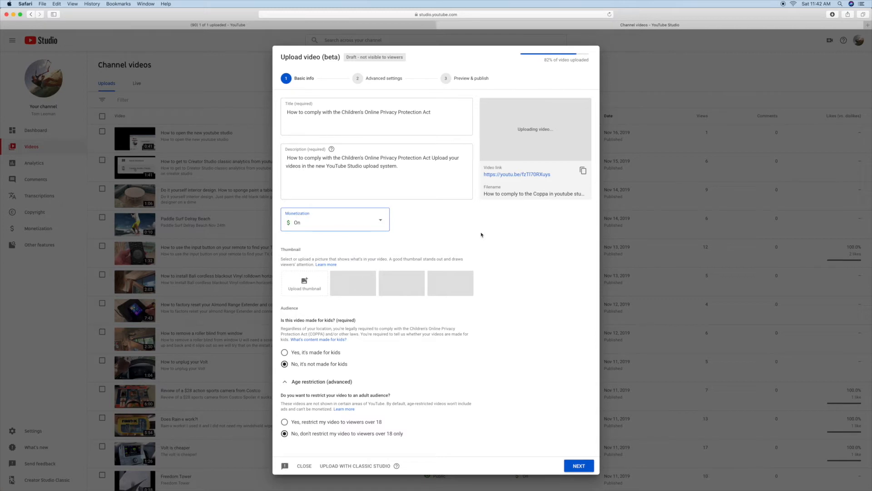
mouse_move(563, 91)
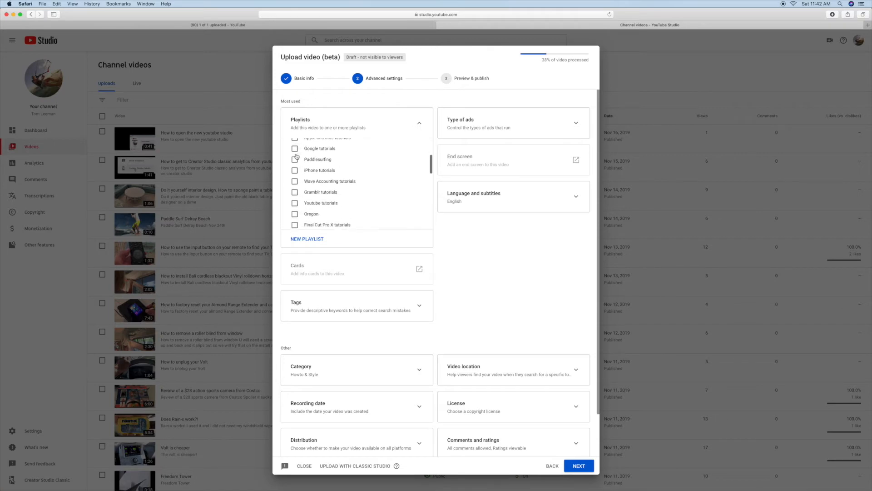
Tick the Youtube tutorials and How to playlists for the upload
click(295, 175)
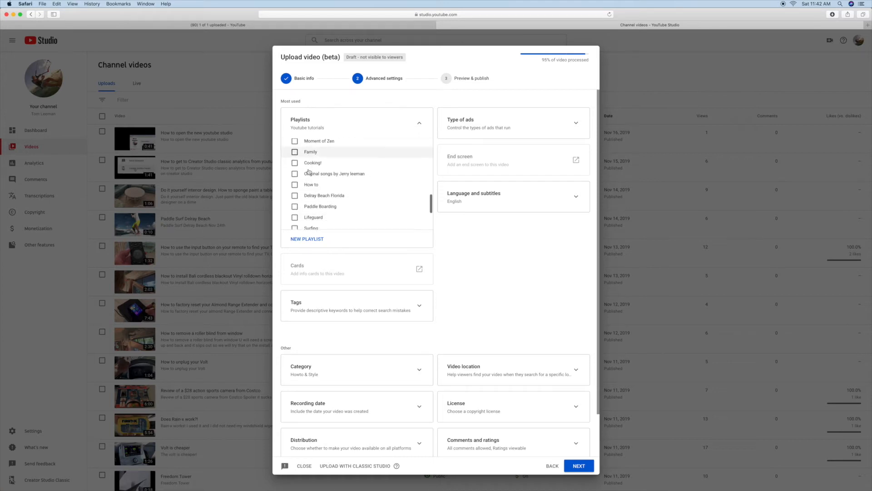
scroll(down, 3)
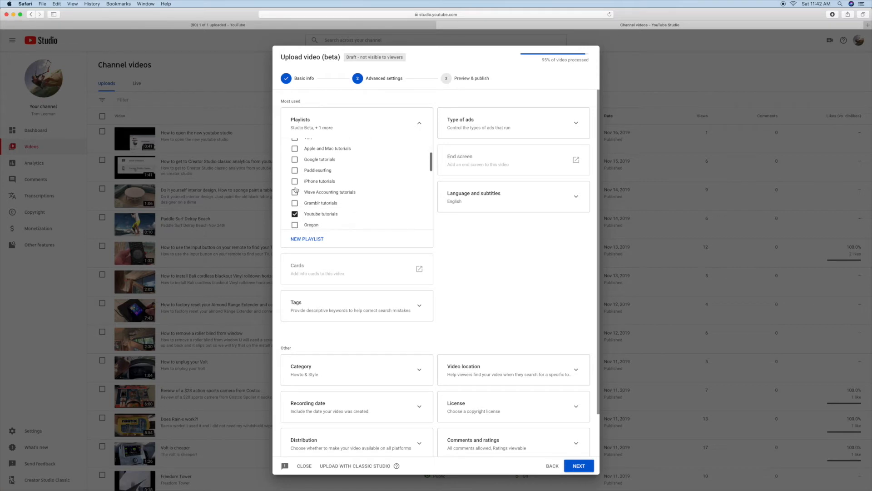
scroll(down, 3)
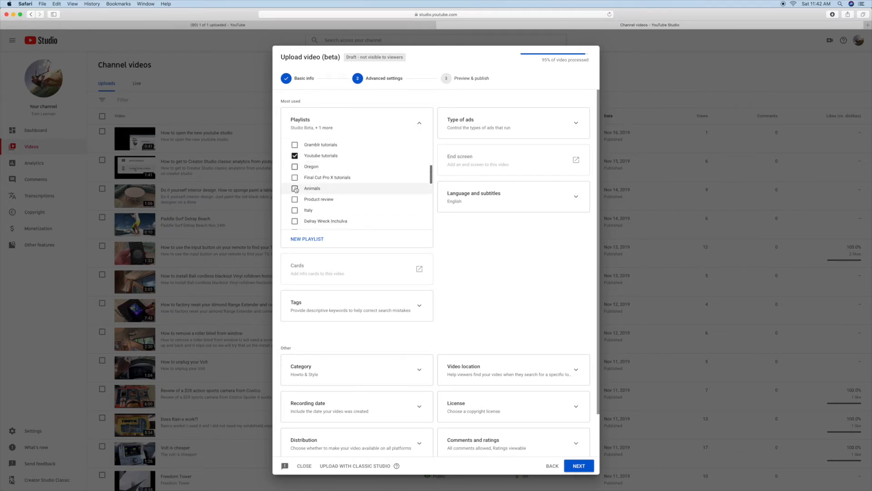
scroll(down, 3)
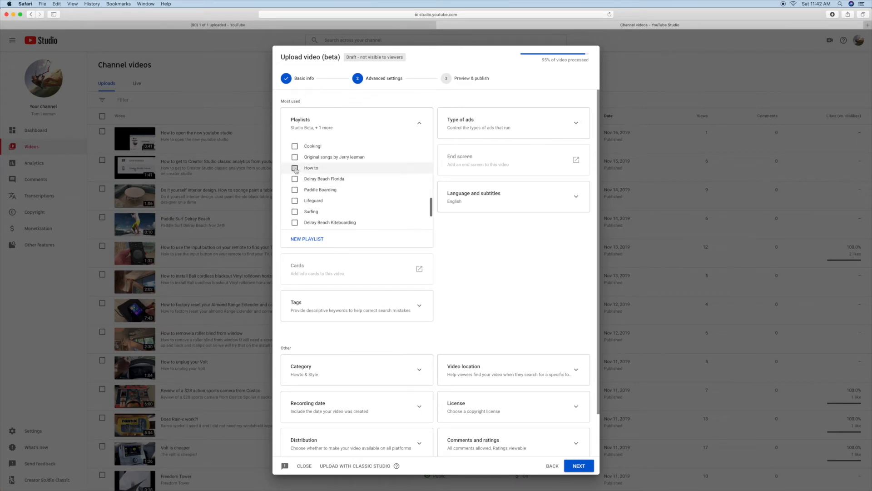
click(295, 168)
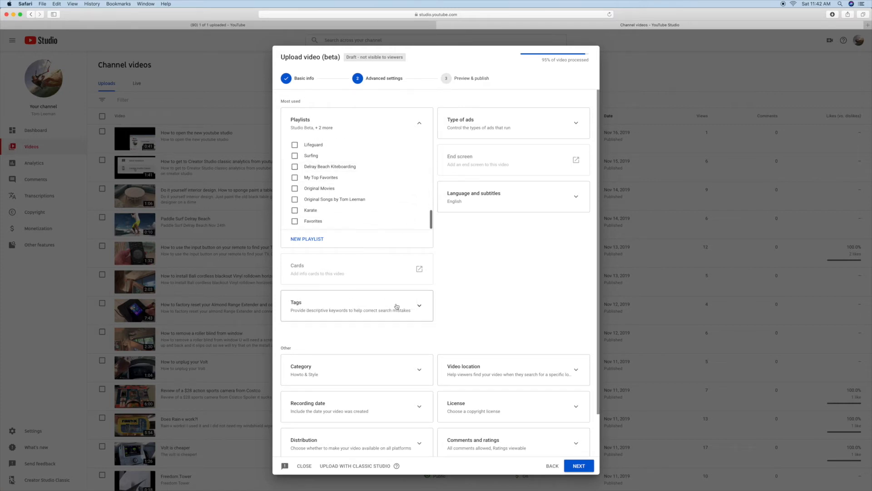
scroll(down, 3)
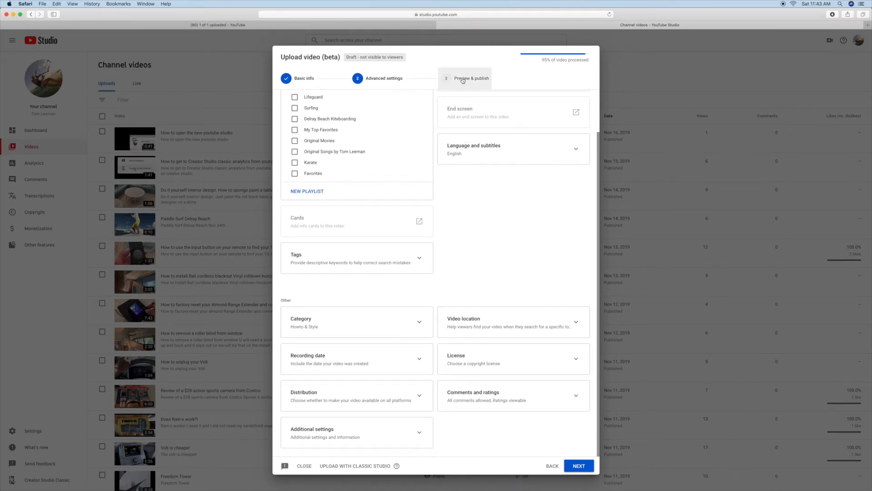
mouse_move(476, 89)
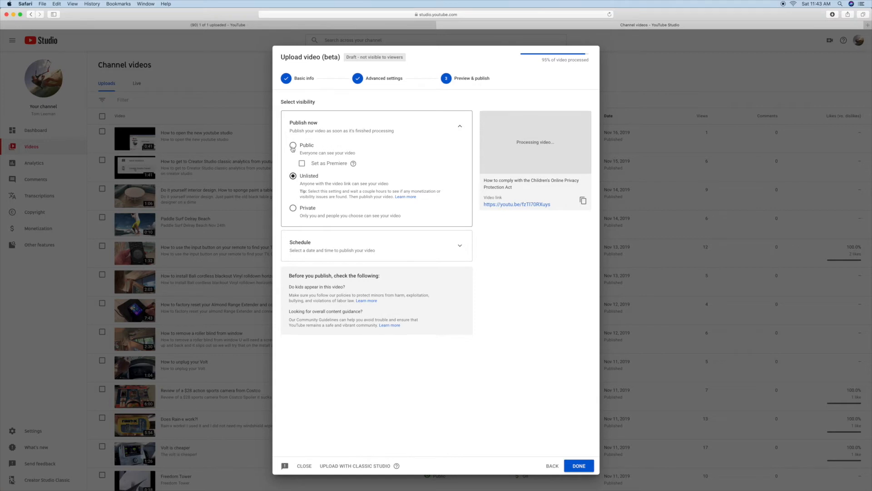
Set the video's visibility to Public instead of Unlisted
click(292, 145)
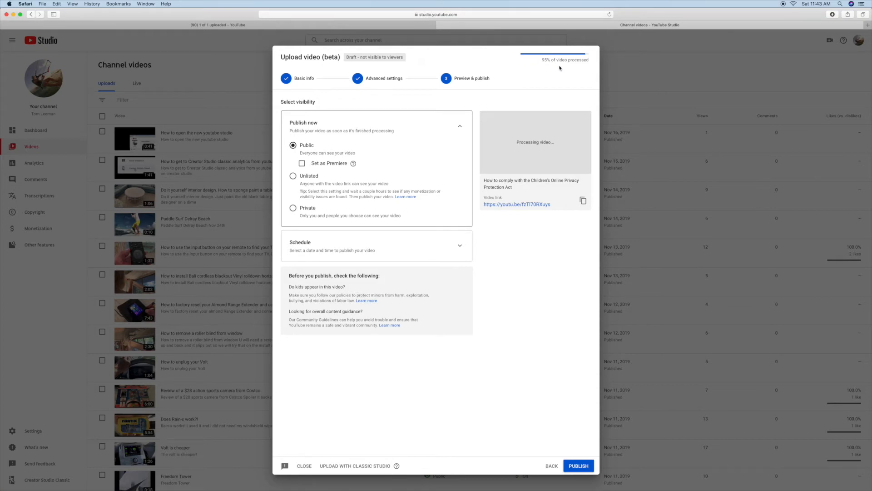
Append 'in YouTube Studio settings' to the end of the video title
click(304, 78)
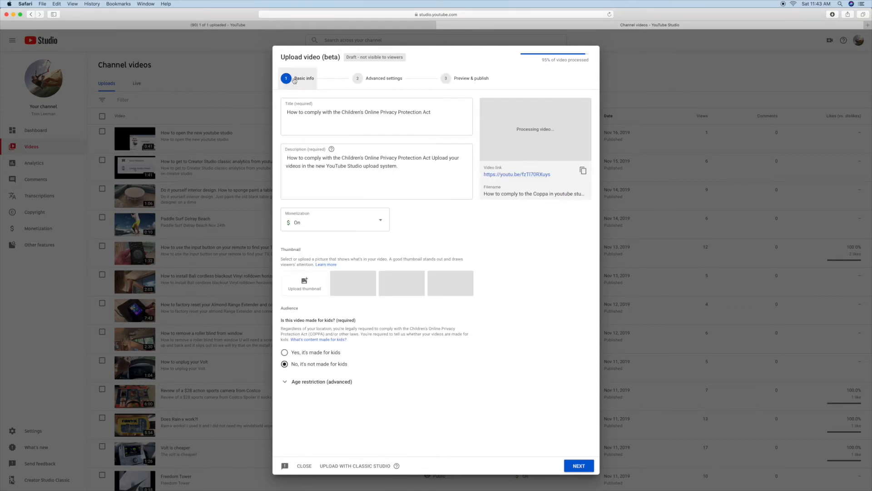
click(376, 112)
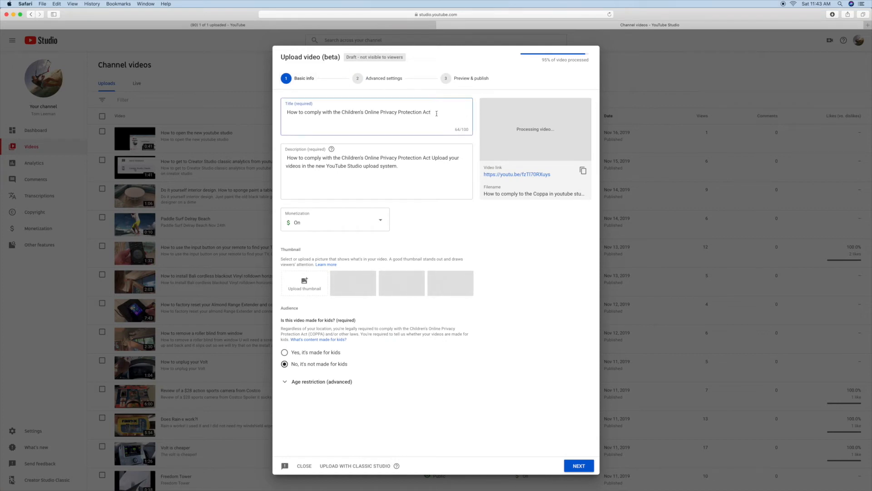
text(in)
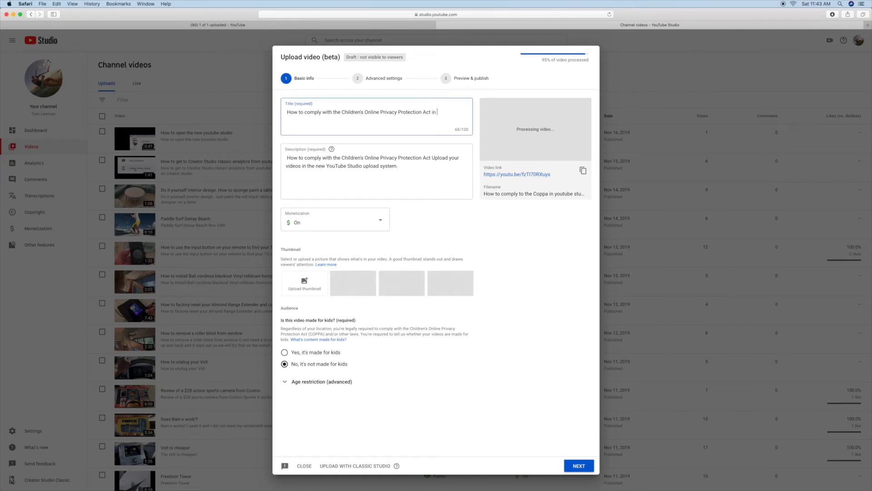
text(youtube)
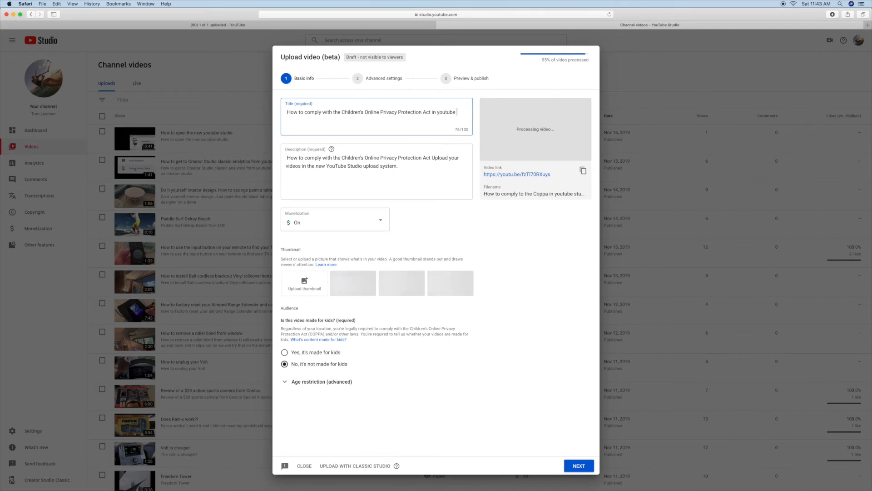
text(studio)
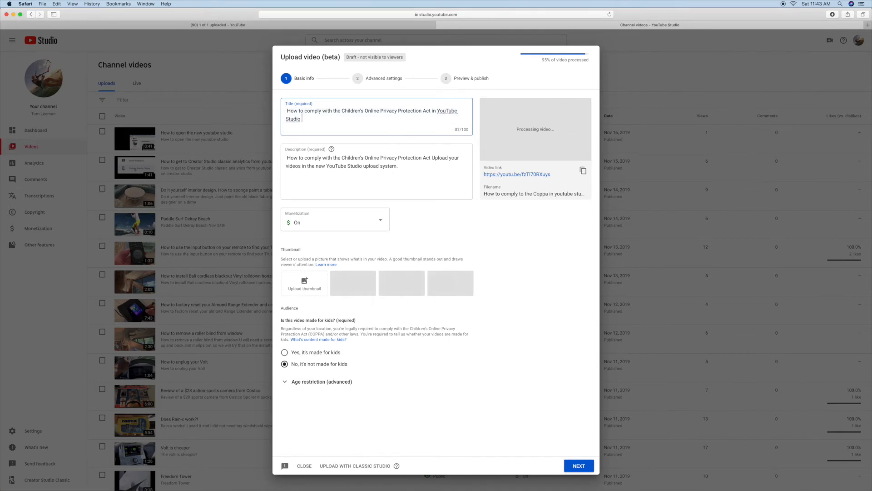
text(settings)
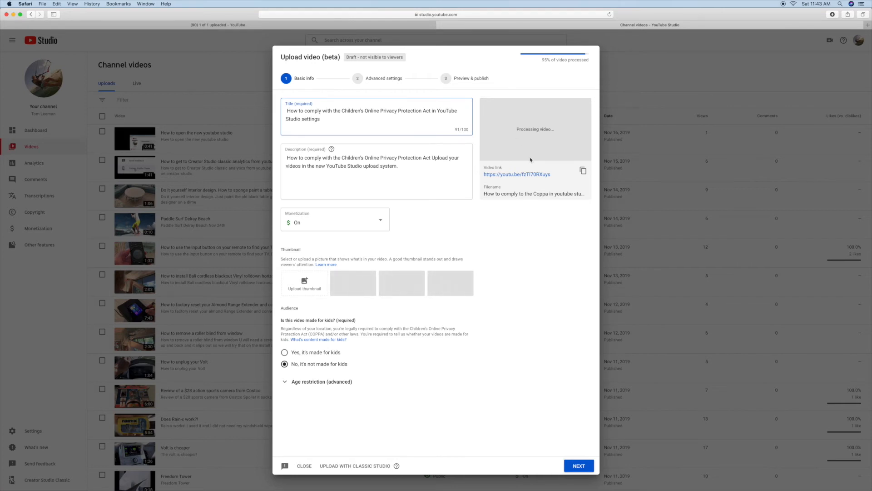
mouse_move(523, 74)
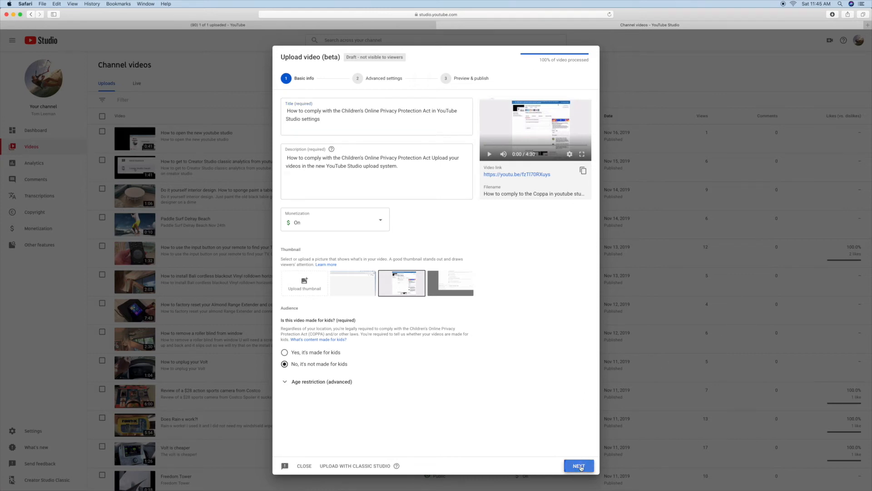
Publish the COPPA video and close the Video published dialog
click(578, 466)
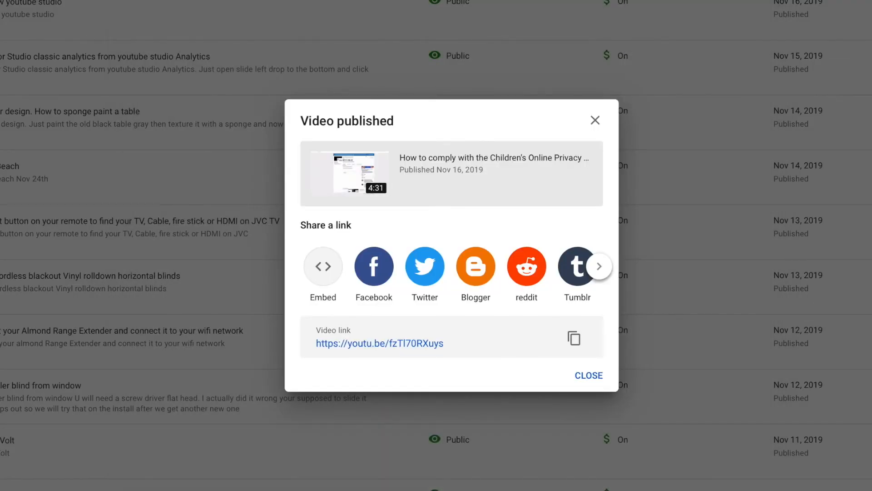
mouse_move(476, 324)
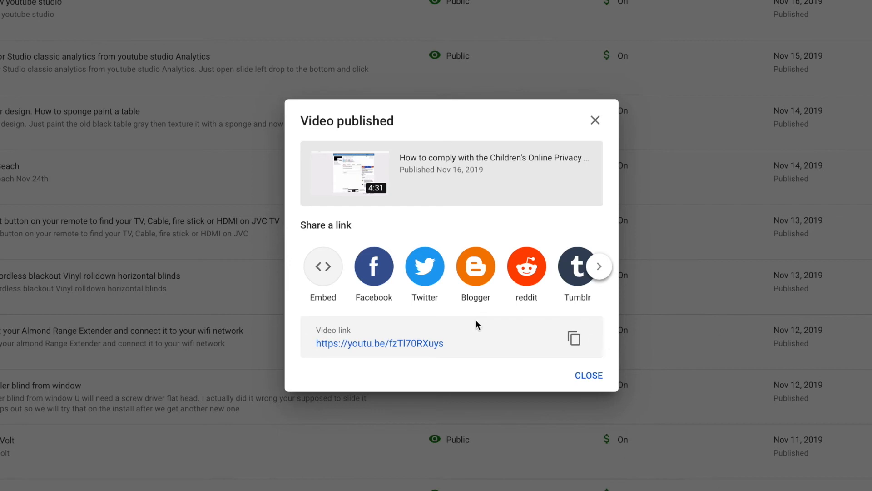
mouse_move(552, 364)
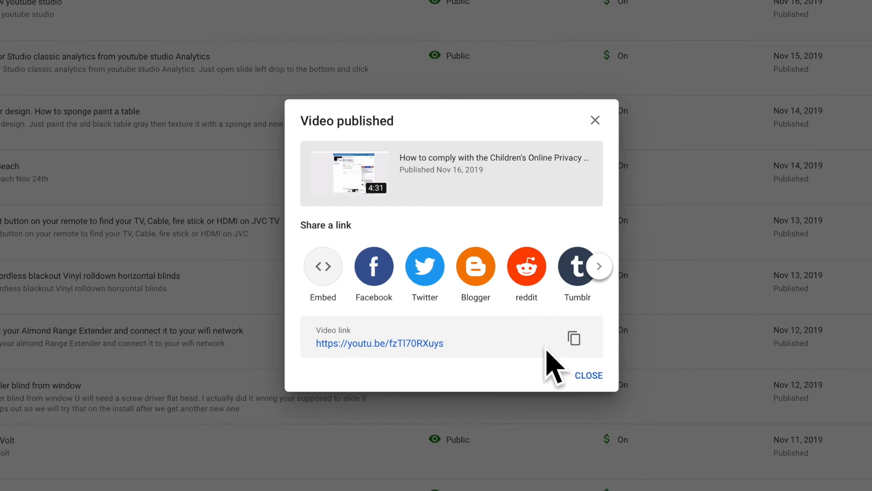
click(588, 374)
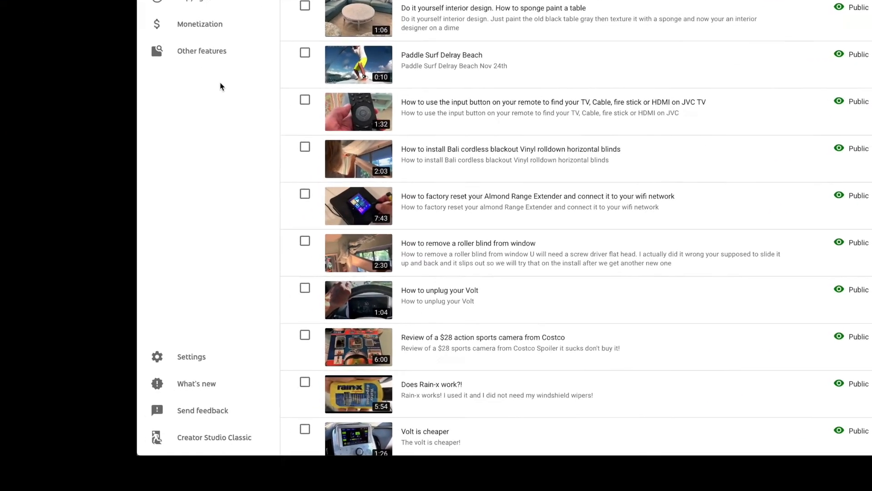
Open Settings from the left sidebar to show the General section
click(191, 356)
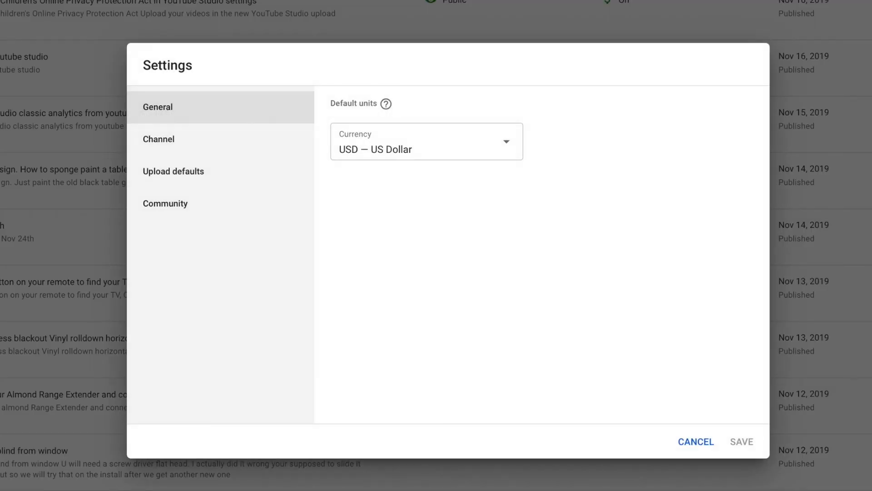
Set the channel audience to 'I want to review this setting for every video' and save
click(158, 139)
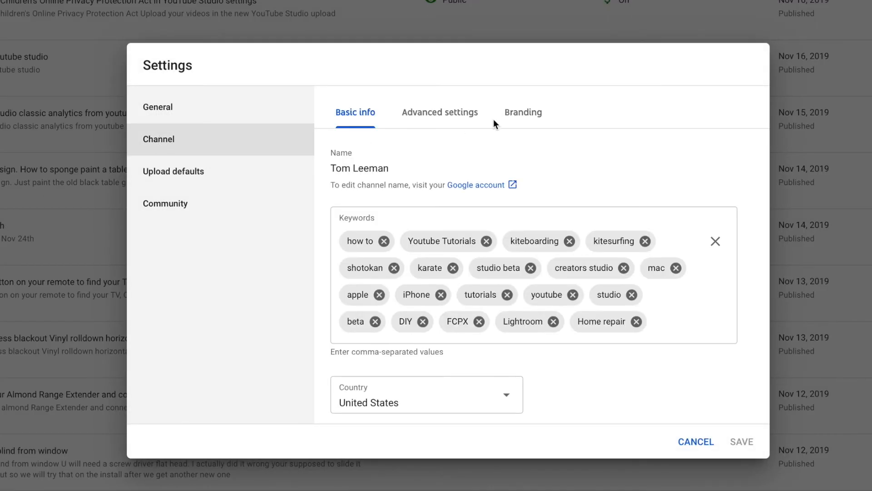
click(438, 111)
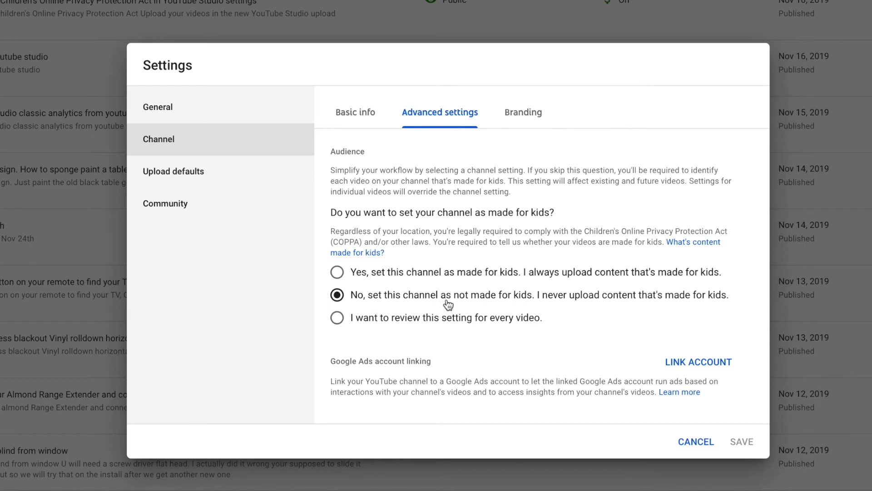
mouse_move(549, 304)
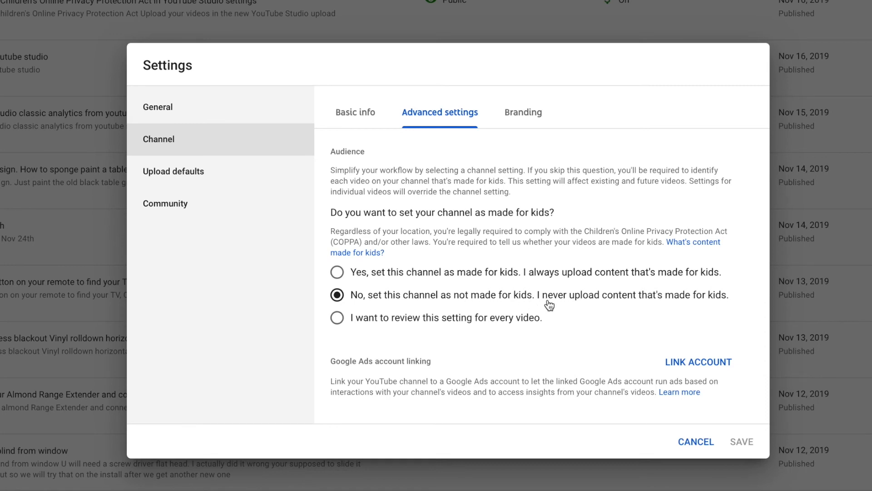
mouse_move(717, 305)
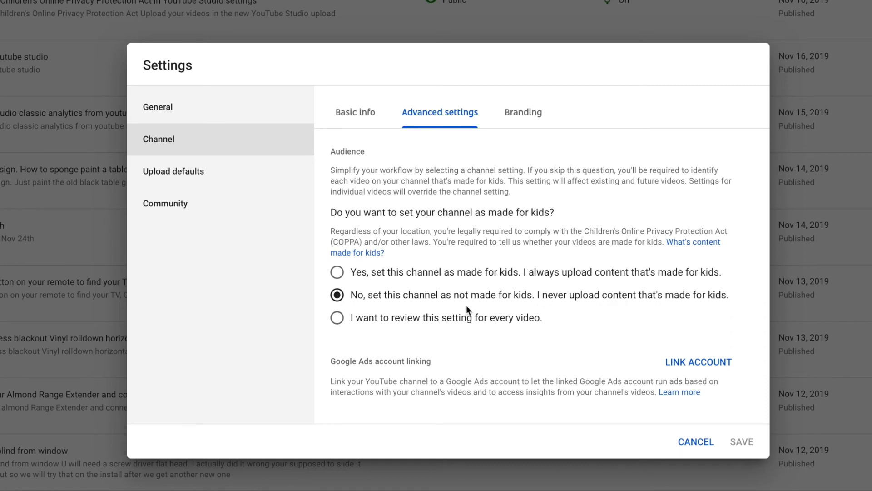
mouse_move(337, 317)
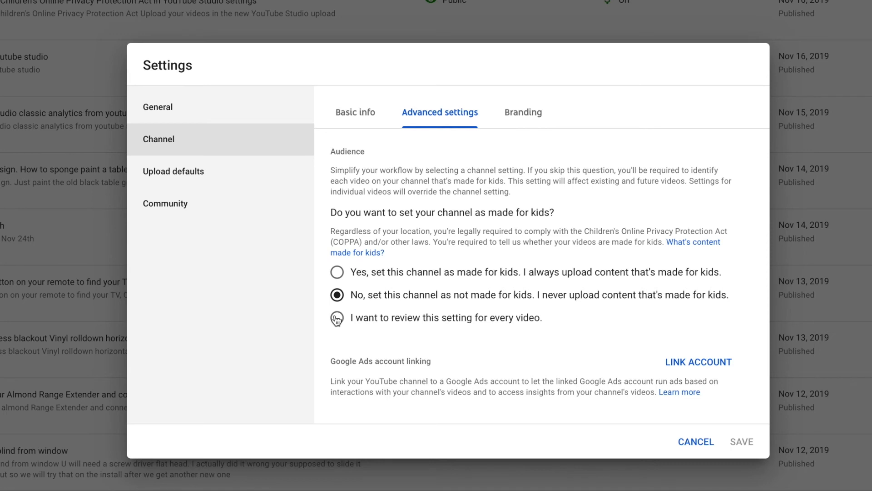
click(337, 317)
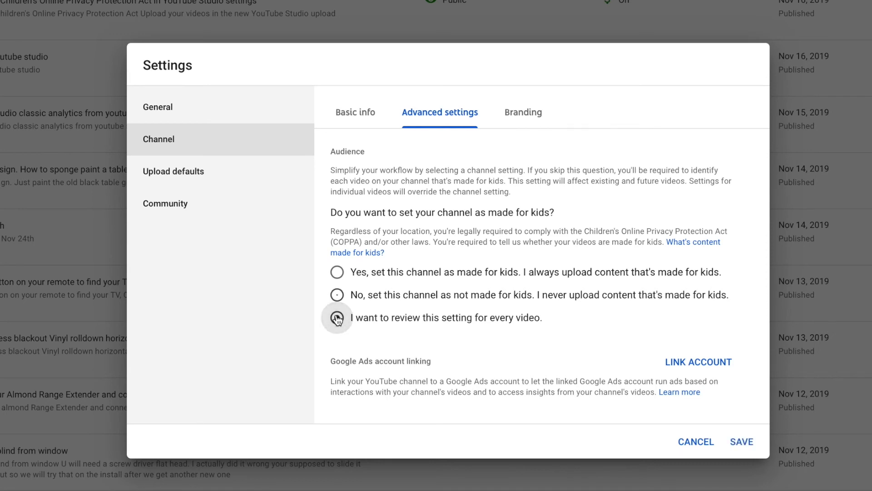
click(337, 318)
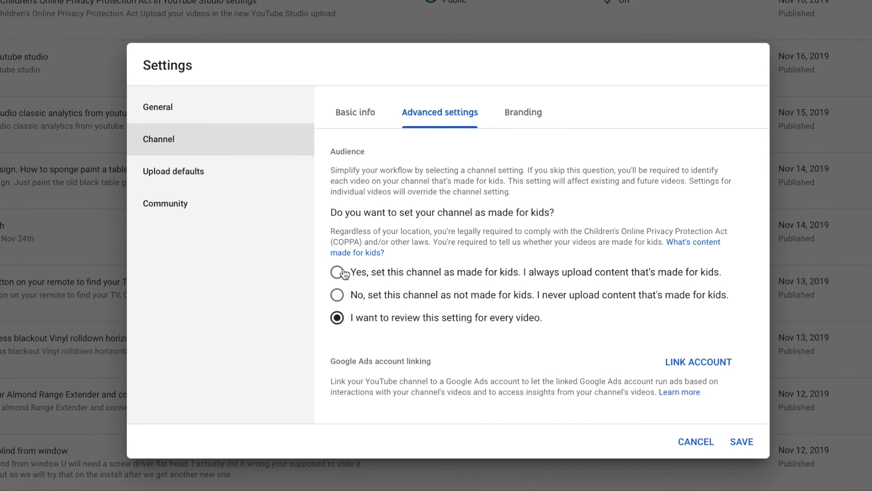
mouse_move(390, 321)
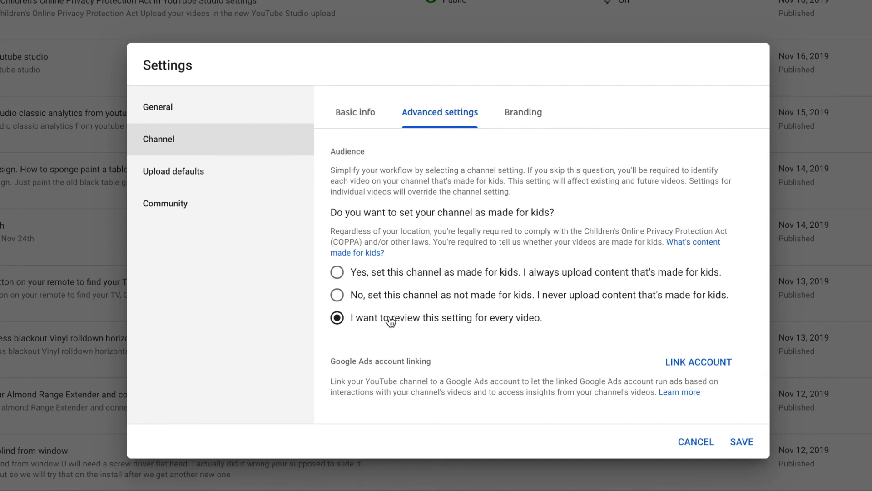
mouse_move(741, 436)
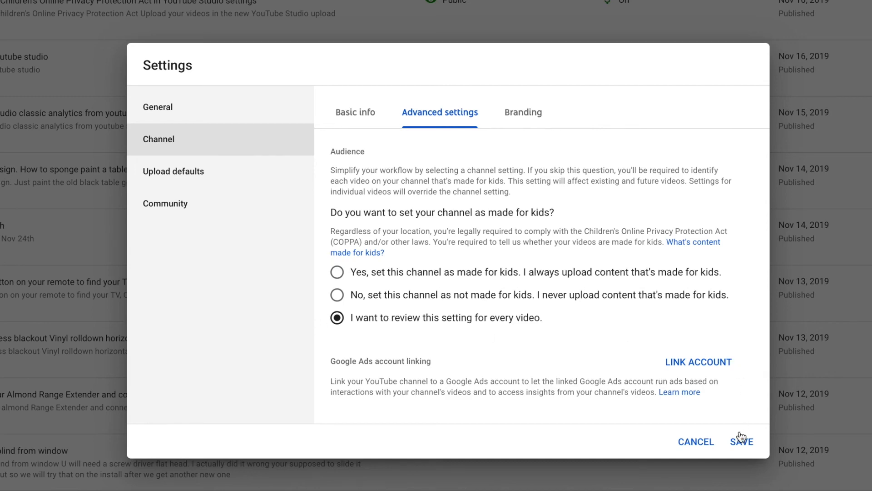
click(741, 441)
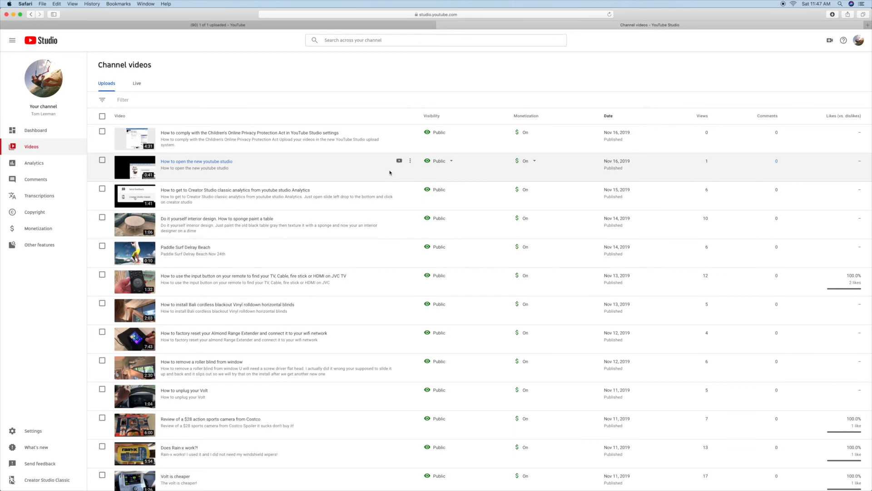
mouse_move(249, 132)
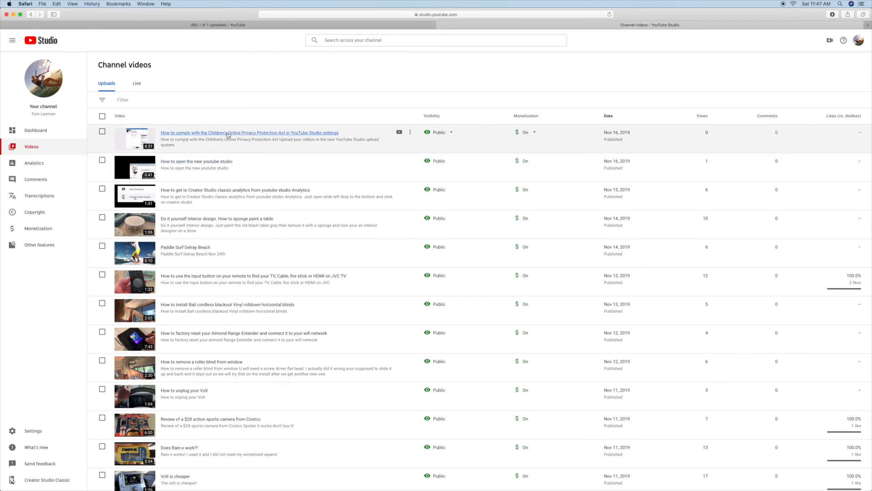
mouse_move(320, 135)
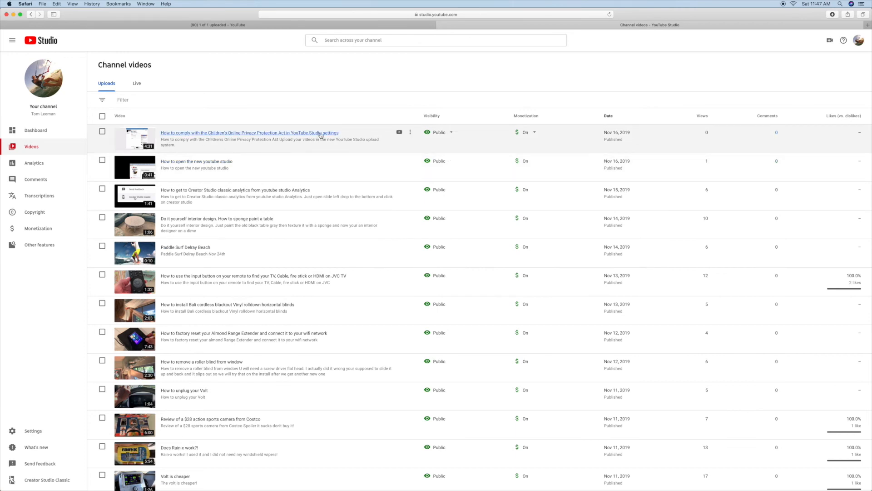
mouse_move(161, 146)
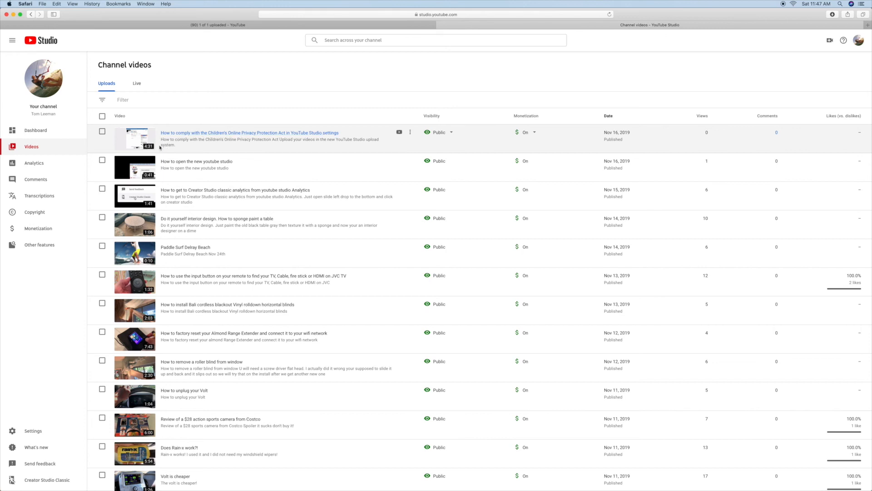
Open the Video details page for the Children's Online Privacy Protection Act video
click(250, 132)
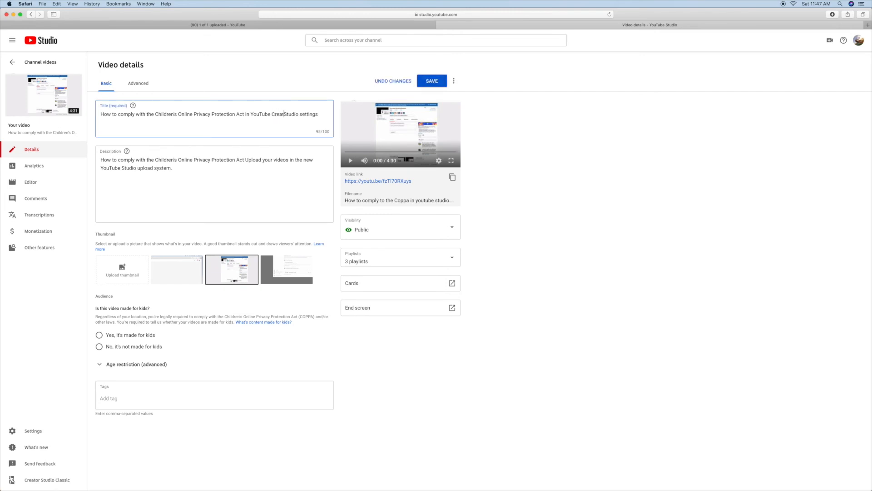
Change the title to end with 'in YouTube Creator Studio Classic'
text(or)
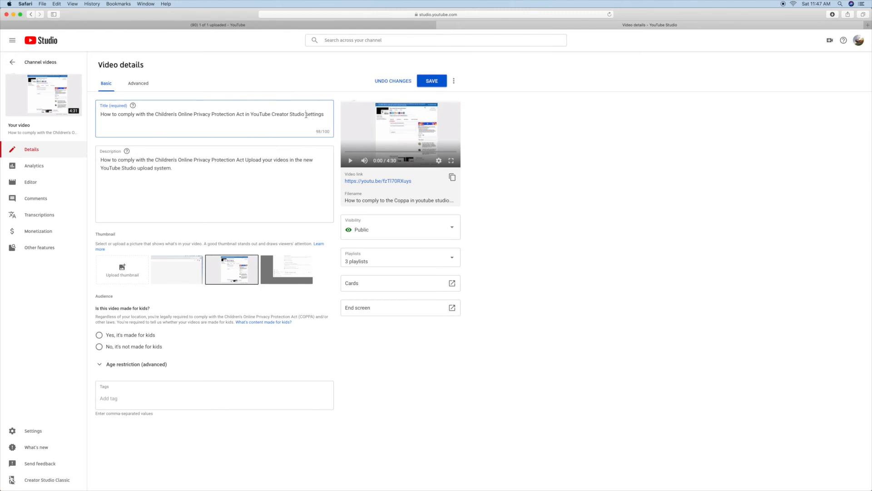
text(Classic)
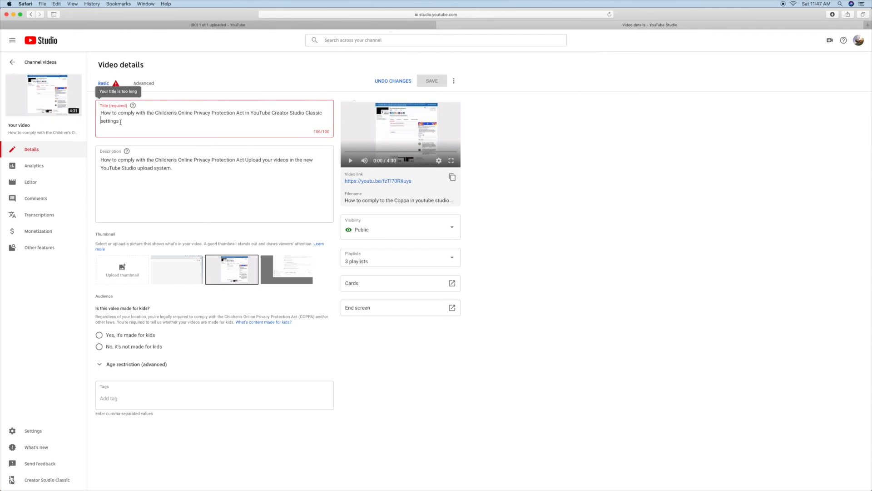
key(Backspace)
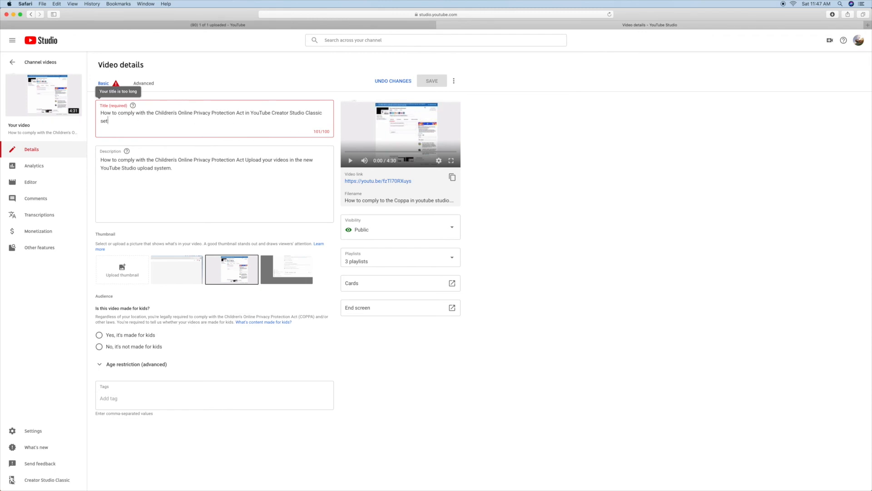
key(backspace)
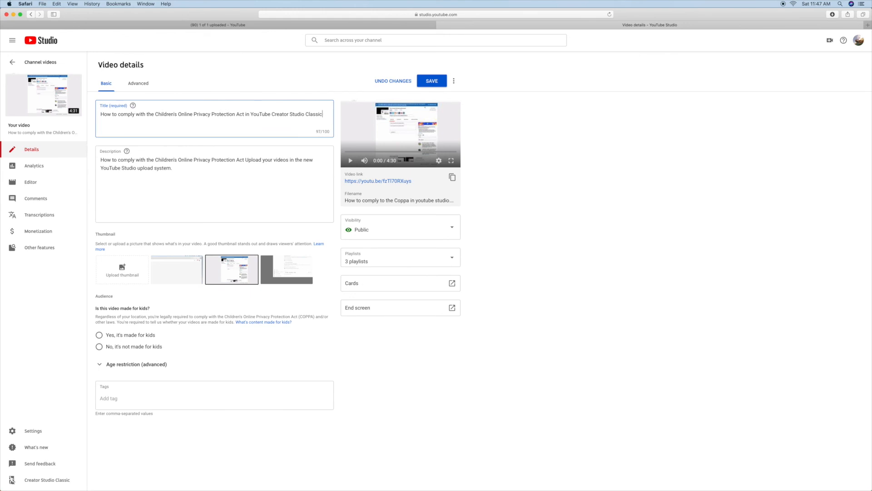
mouse_move(517, 58)
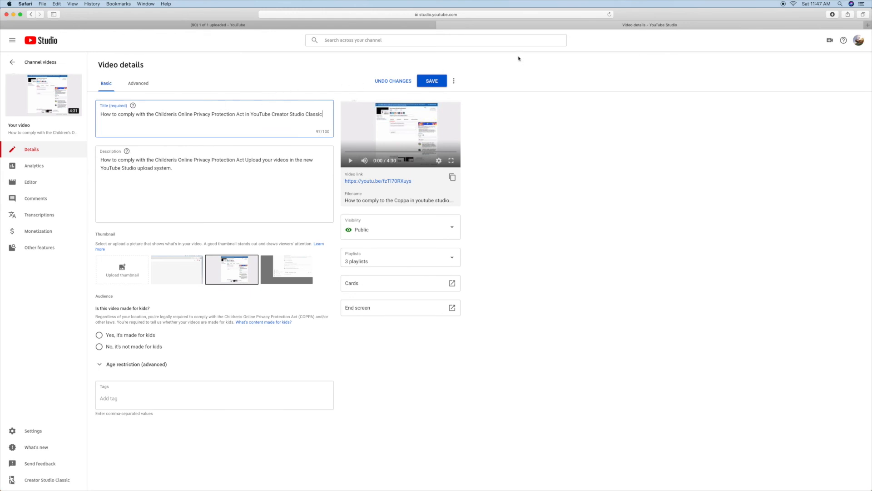
Save the new video title and go back to Channel videos
click(432, 81)
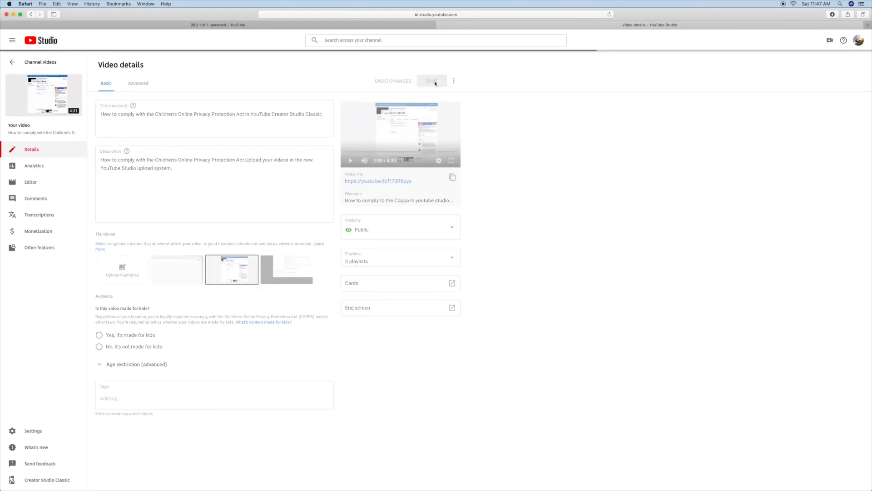
click(431, 81)
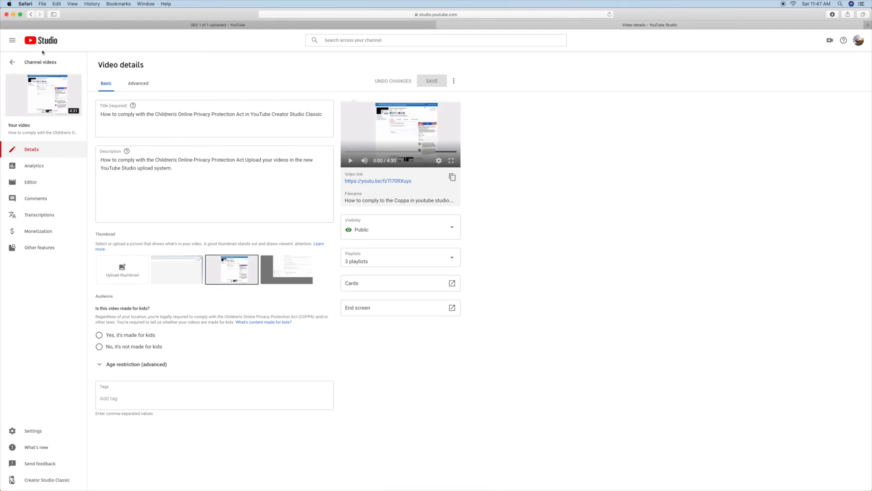
click(13, 62)
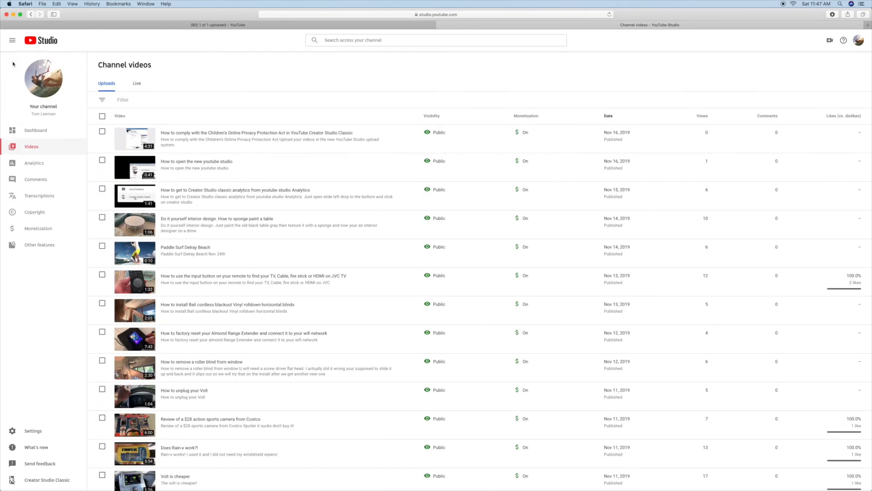
mouse_move(313, 73)
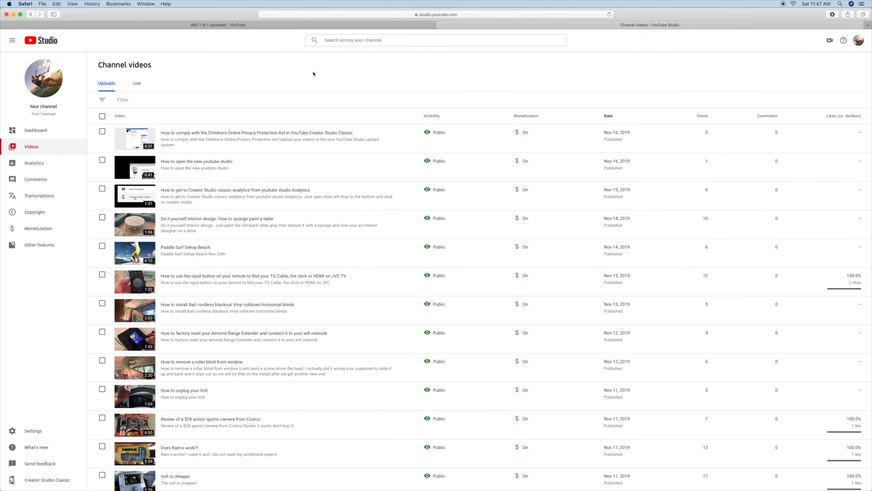
mouse_move(716, 81)
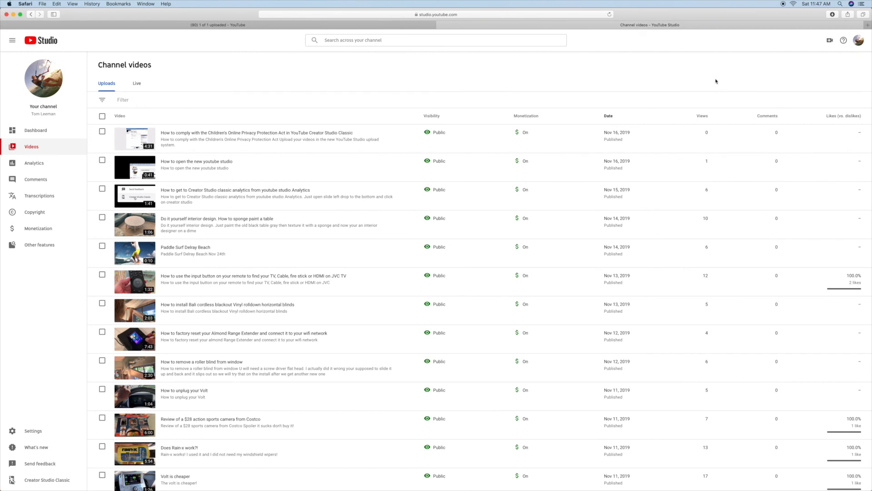
mouse_move(813, 67)
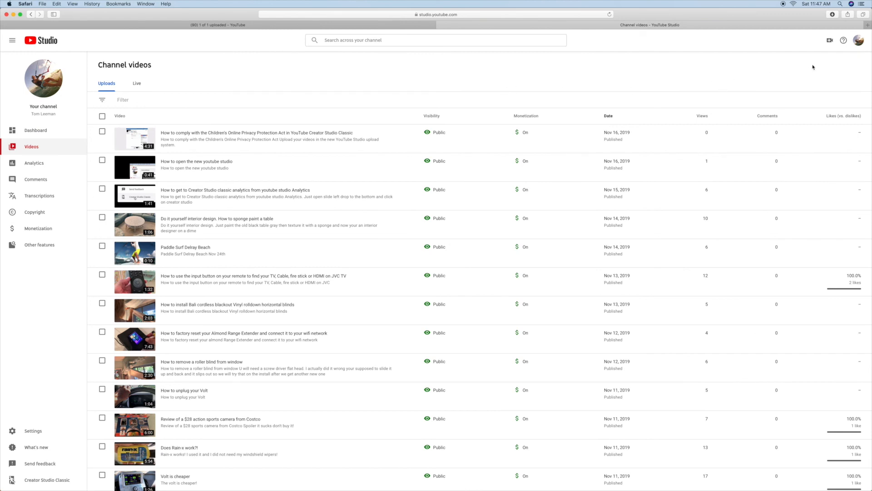
Open the Create menu offering upload video, go live and create post
click(829, 40)
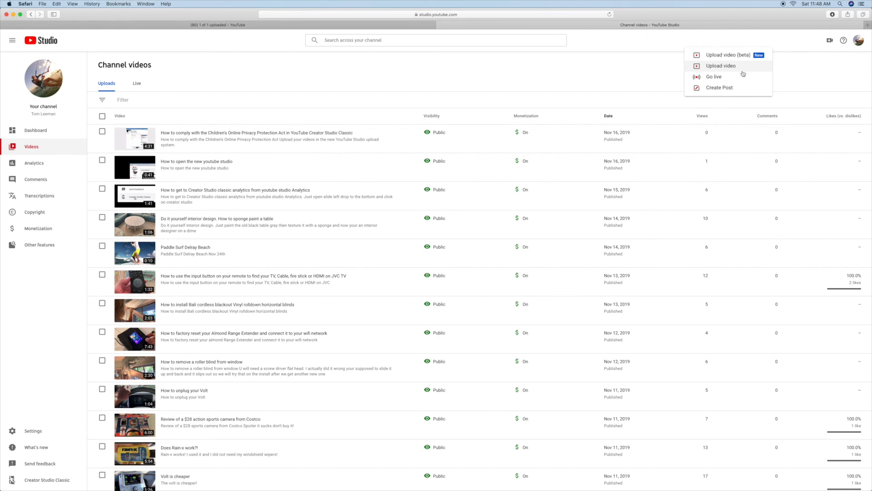
mouse_move(728, 55)
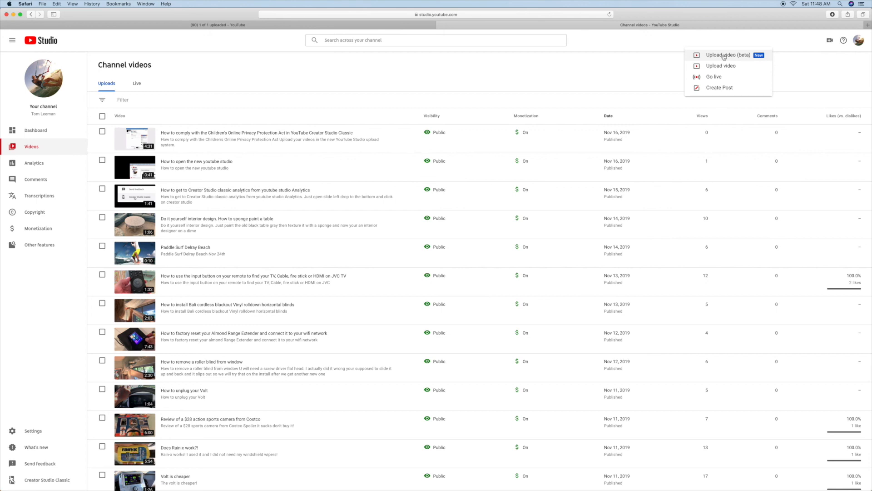
mouse_move(811, 46)
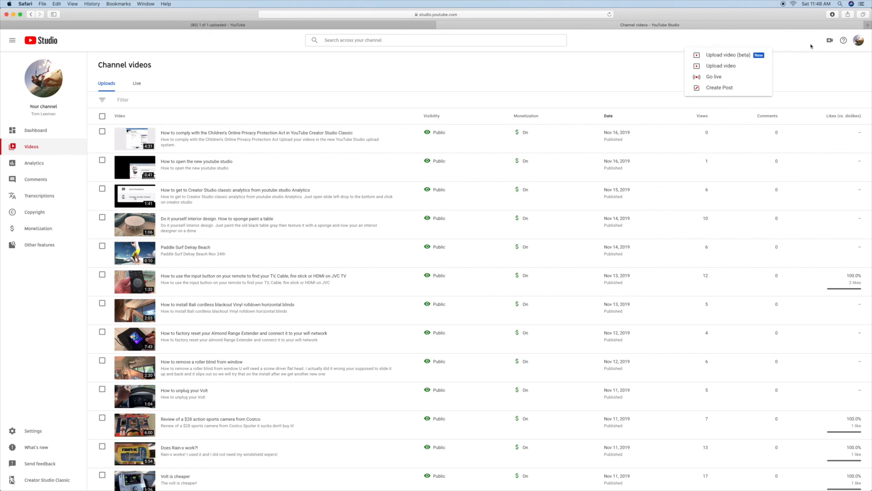